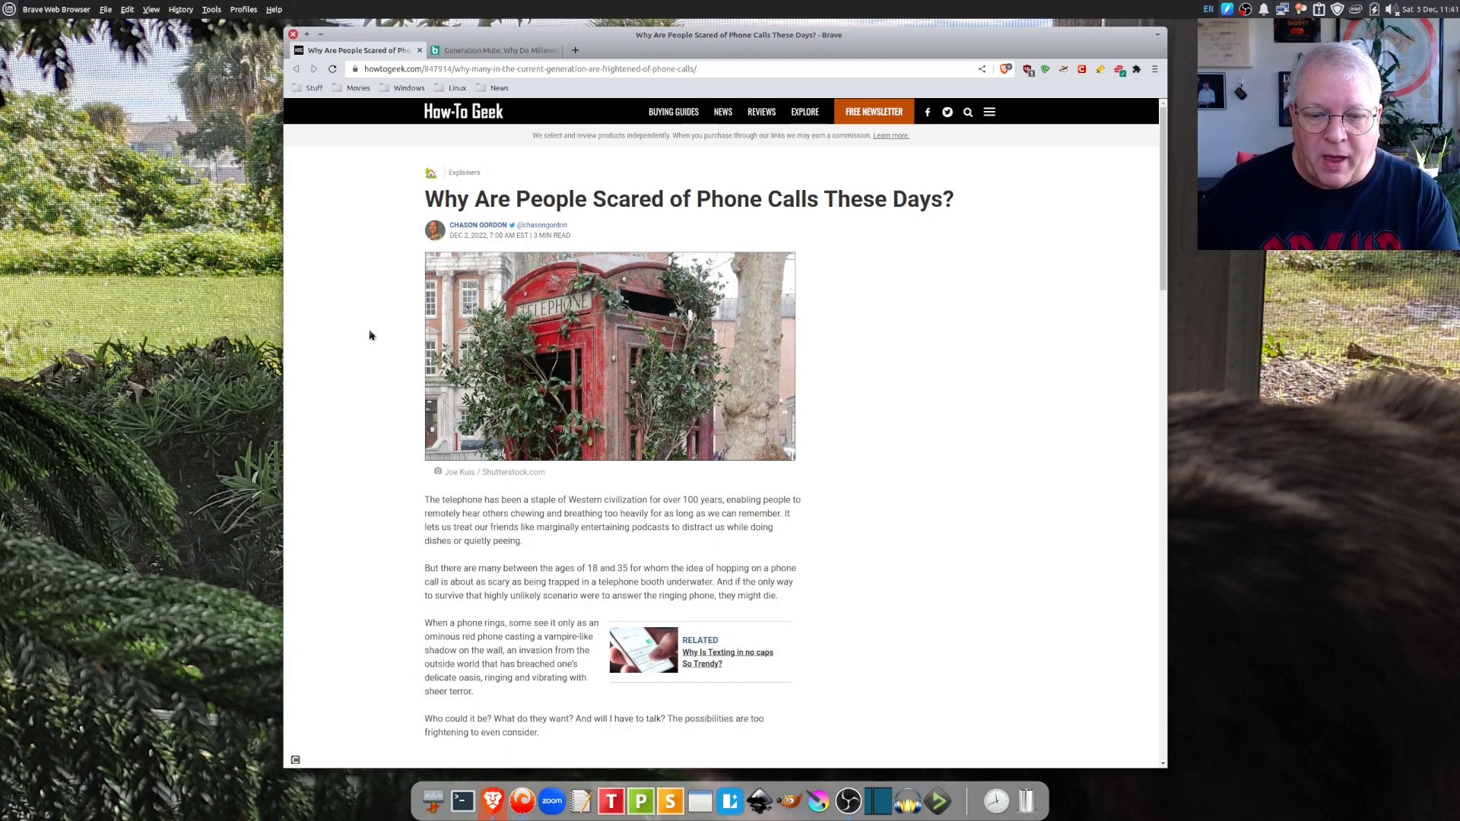
Step: Read the How-To Geek phone-call fear article down to 'Fear of the Unknown' and 'It's Always a Bad Time'
scroll("down", 3)
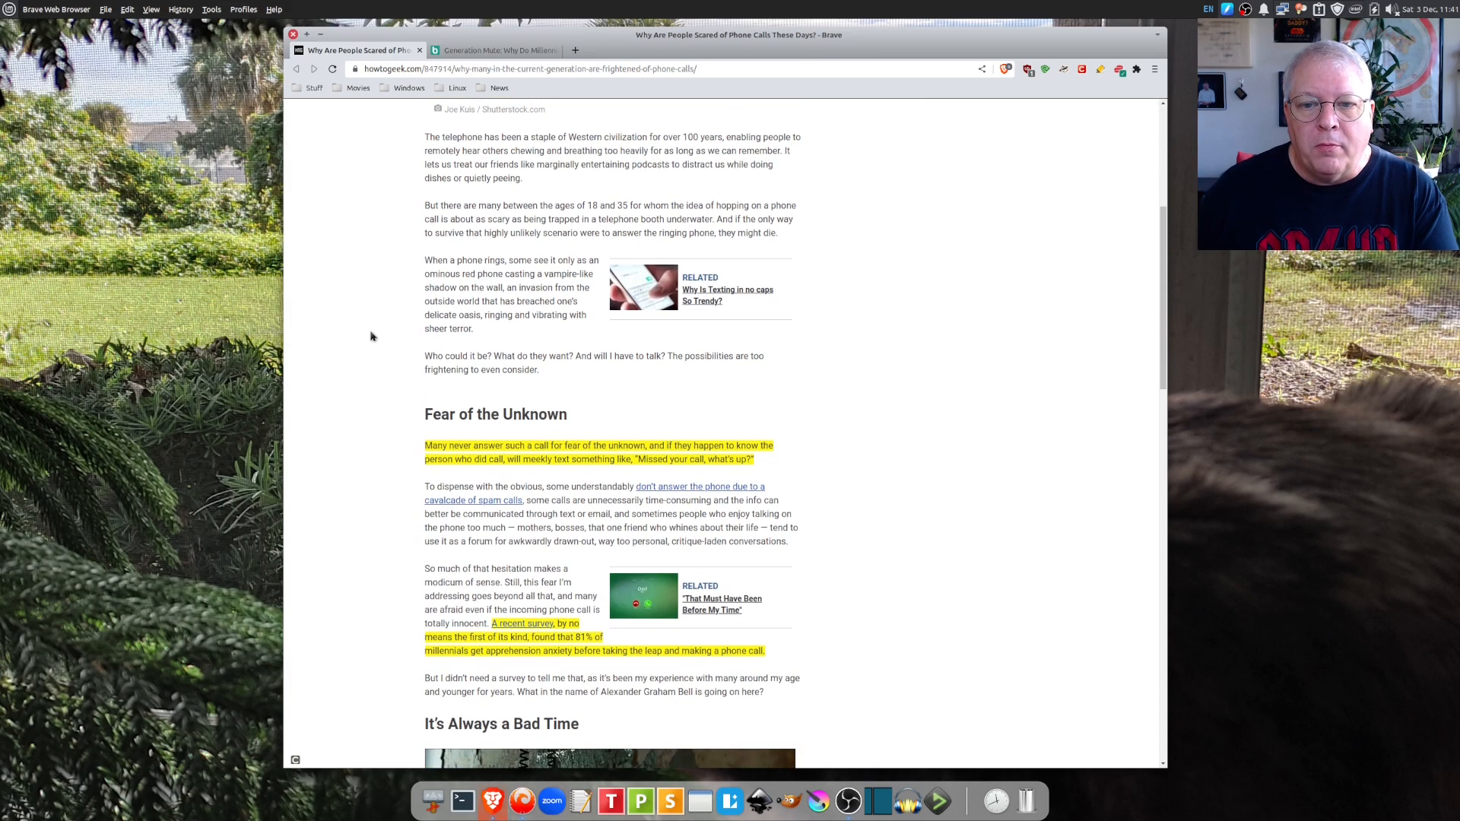
scroll("down", 3)
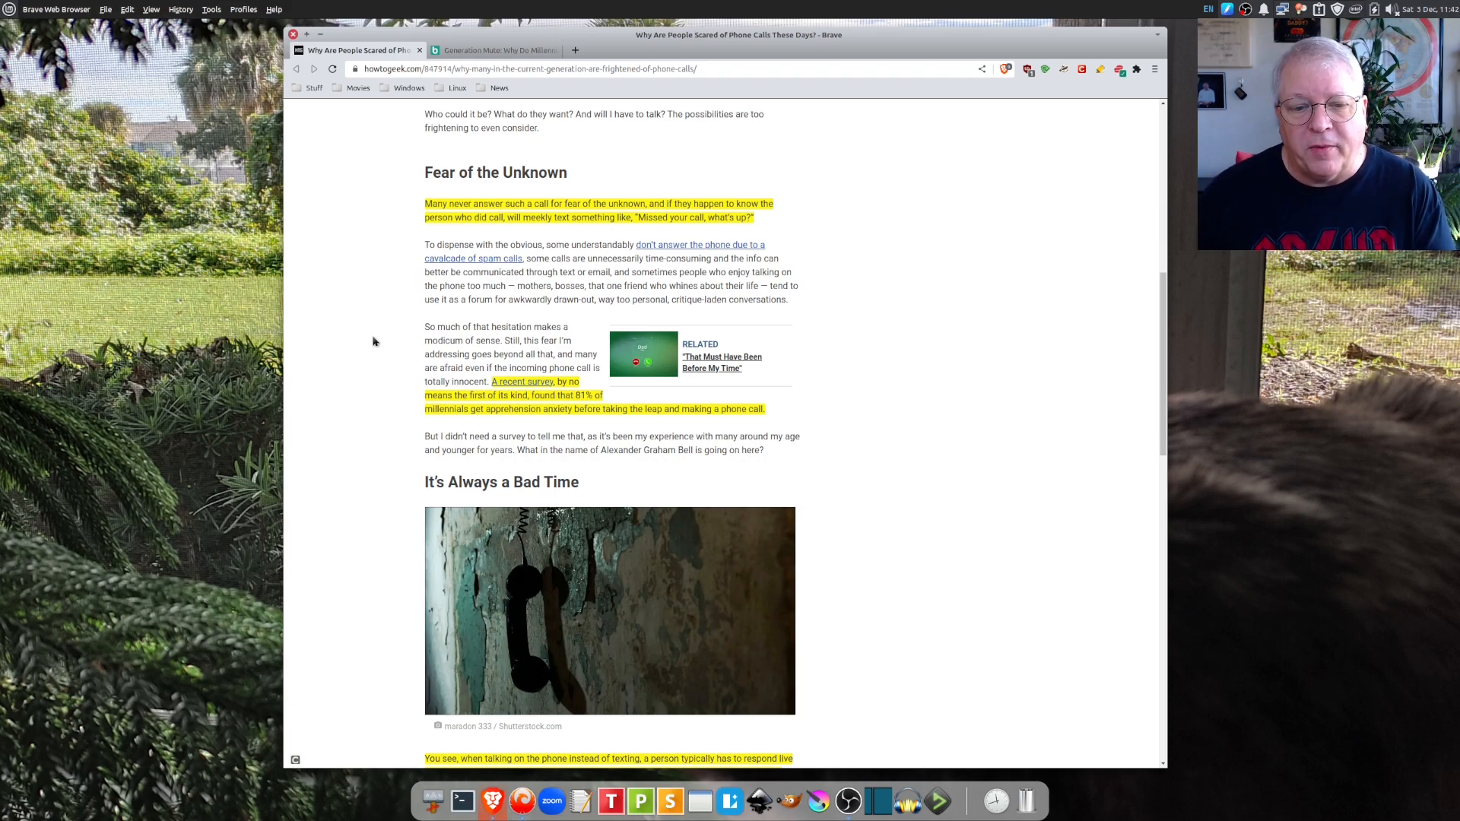
Step: Scroll past the telephone photo and highlighted texting passages to 'You'll Be Ok if You Pick Up'
scroll("down", 3)
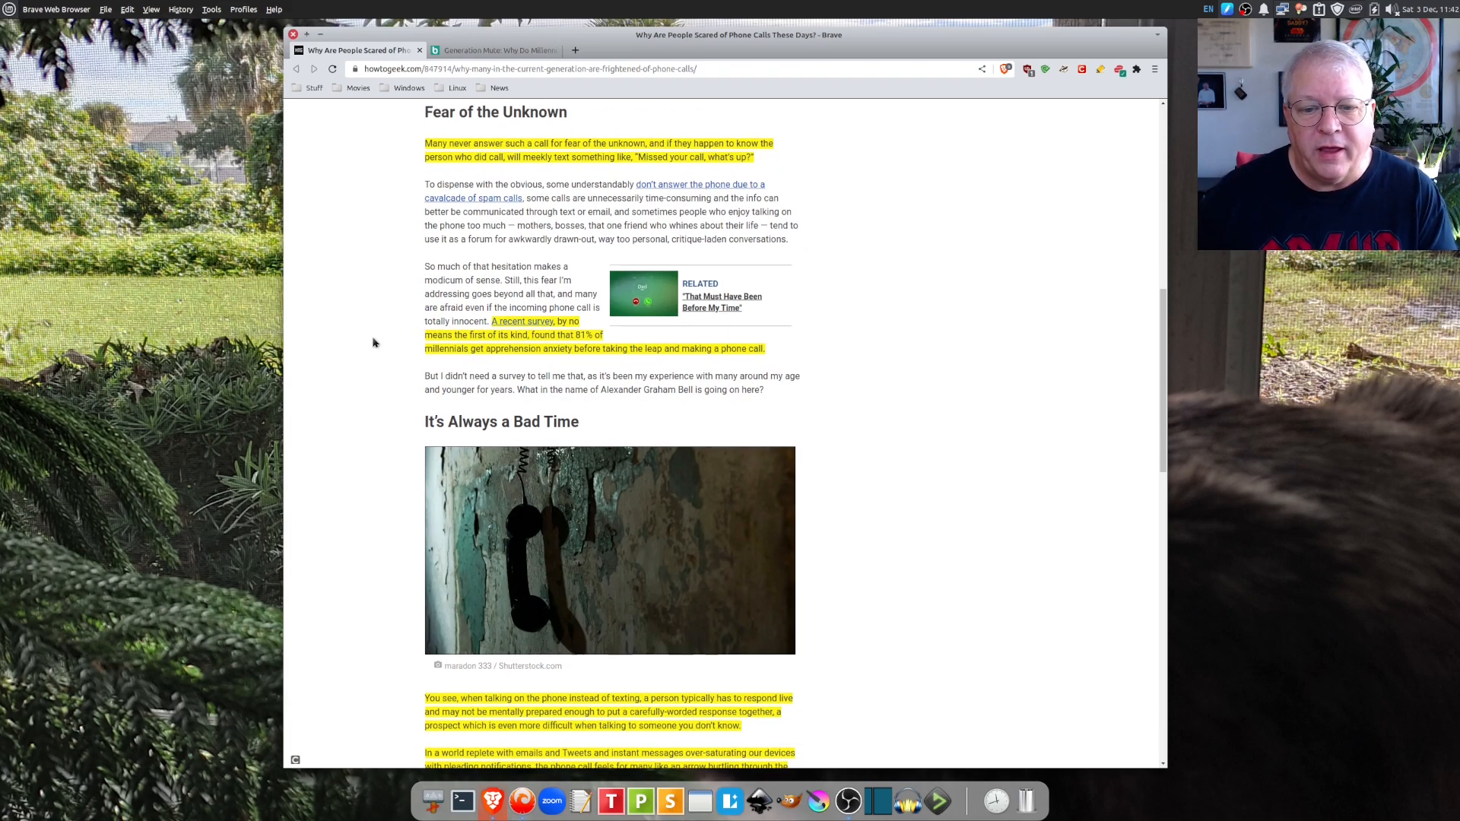
scroll("down", 3)
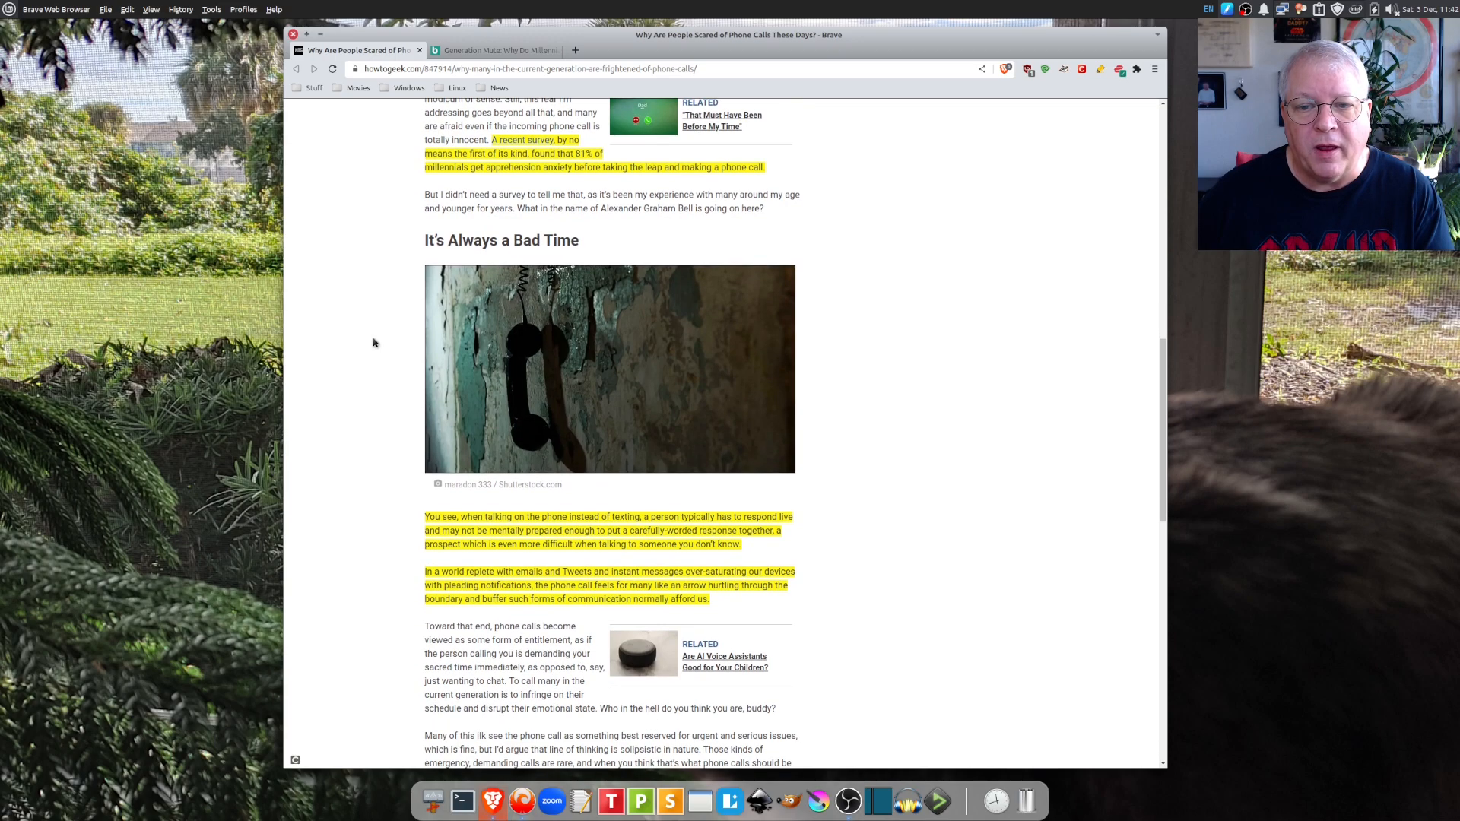
scroll("down", 3)
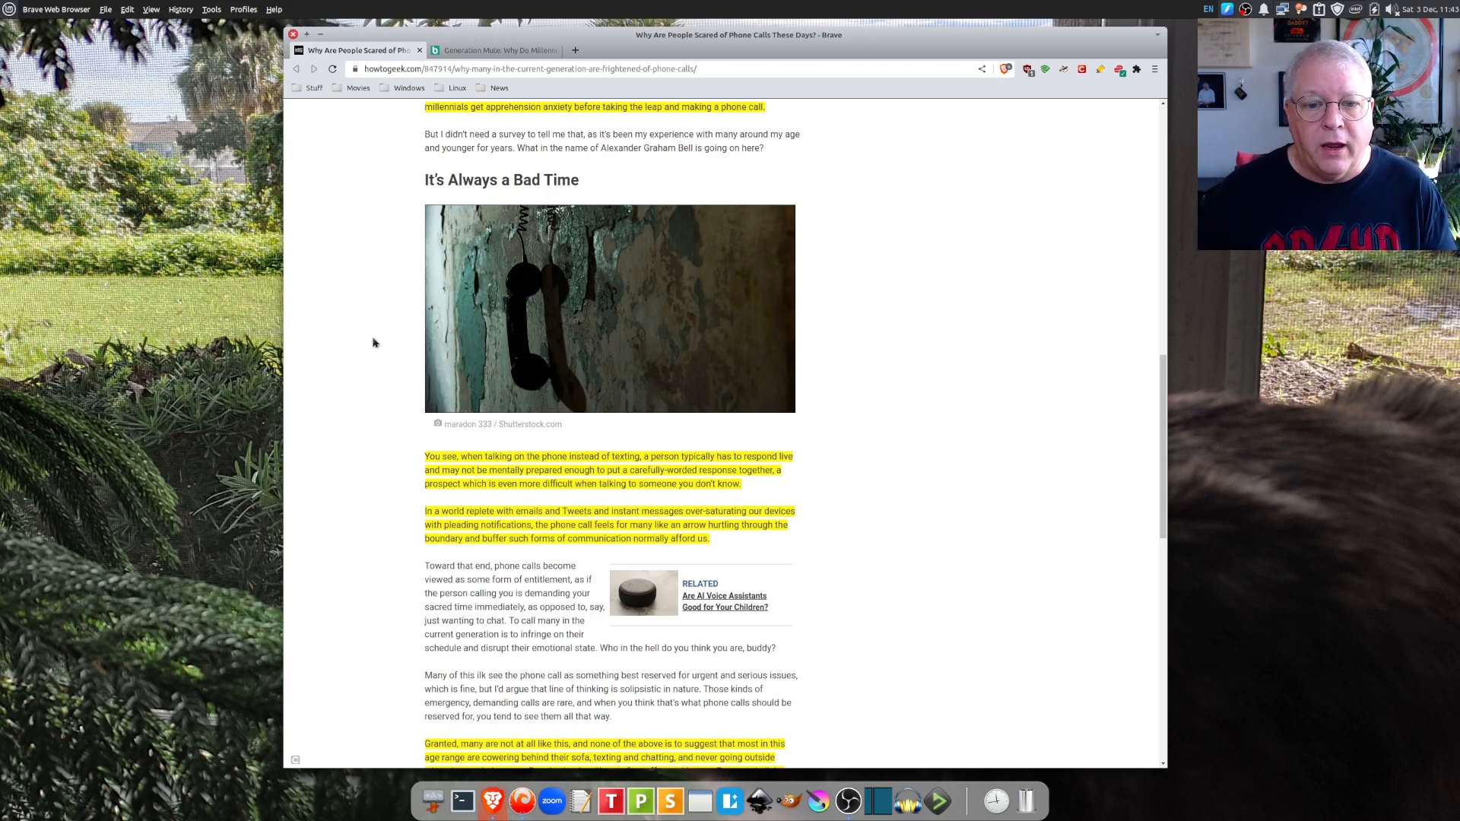
scroll("down", 3)
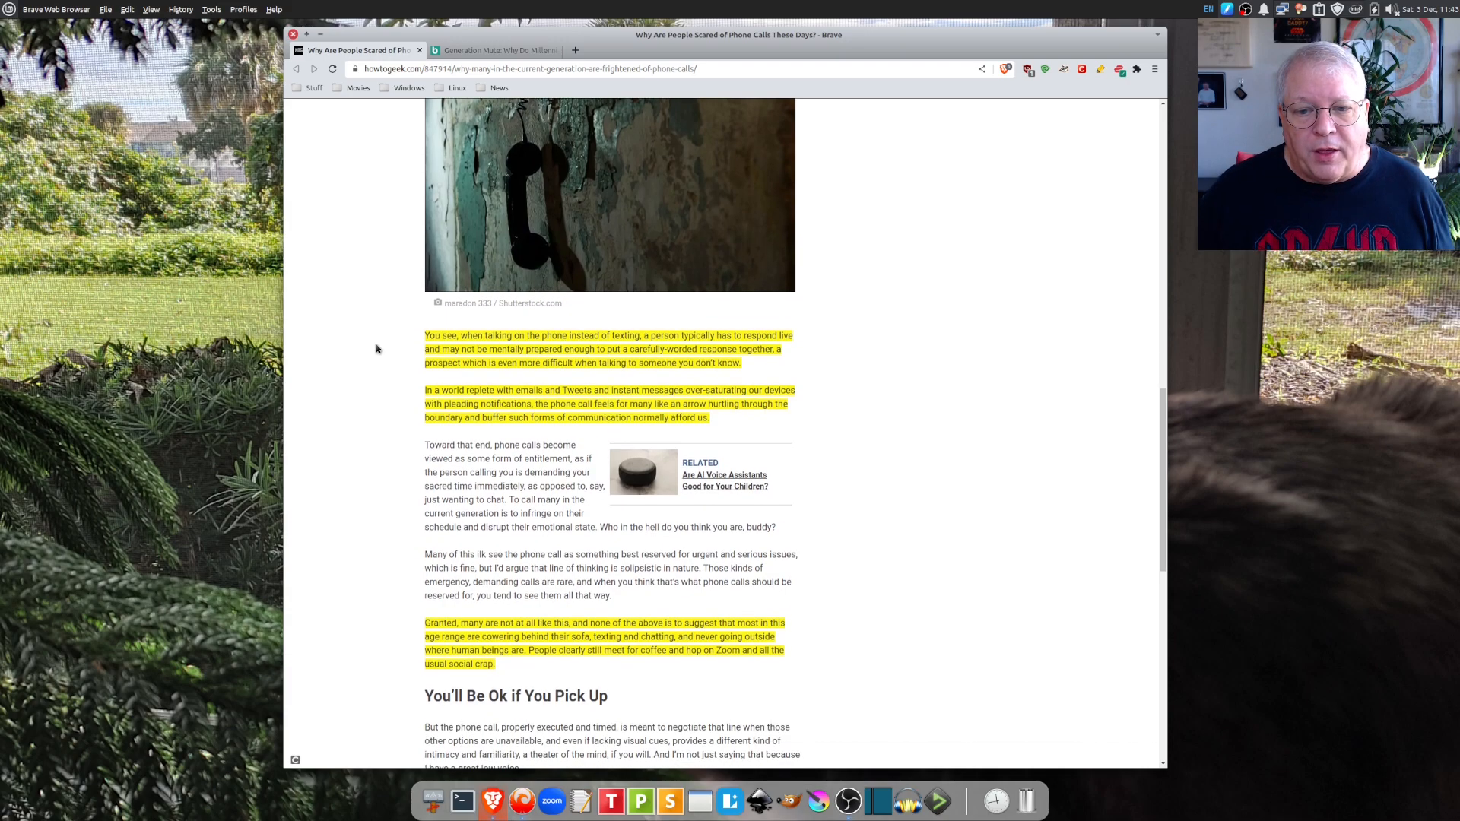
scroll("down", 3)
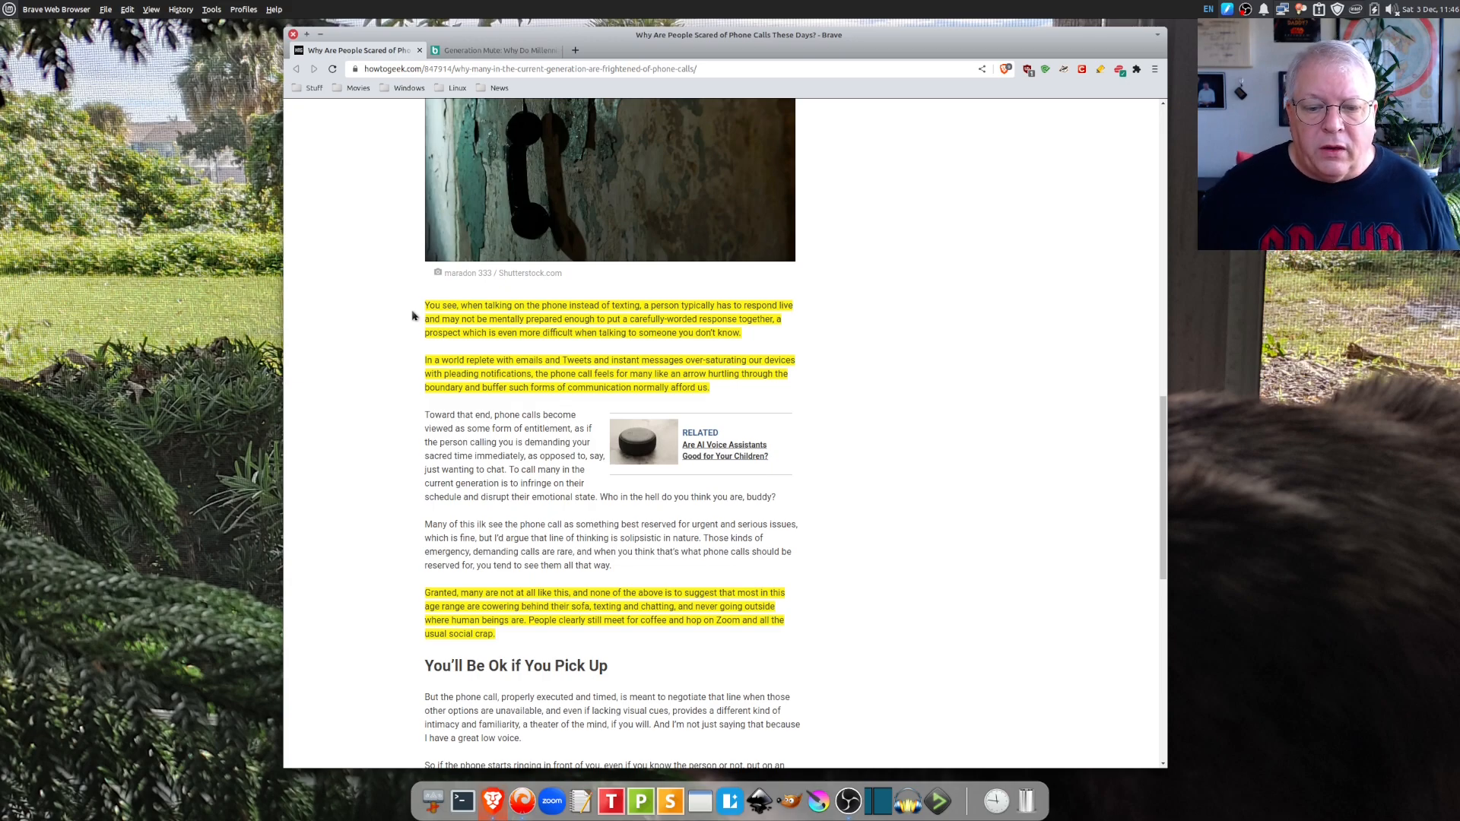
Step: Scroll to the article's end, past the conclusion to the Read Next links and author bio
scroll("down", 3)
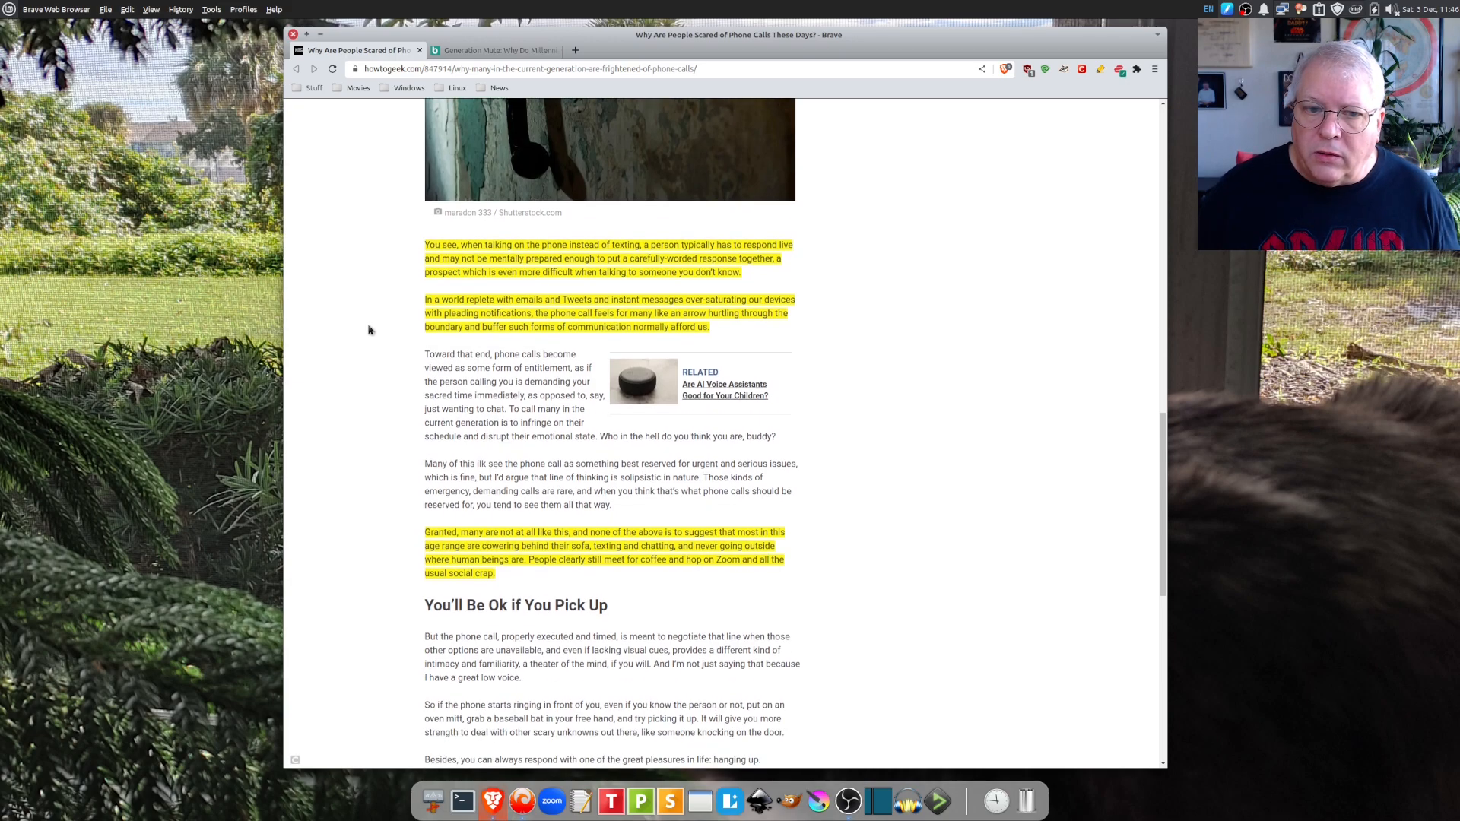
scroll("down", 3)
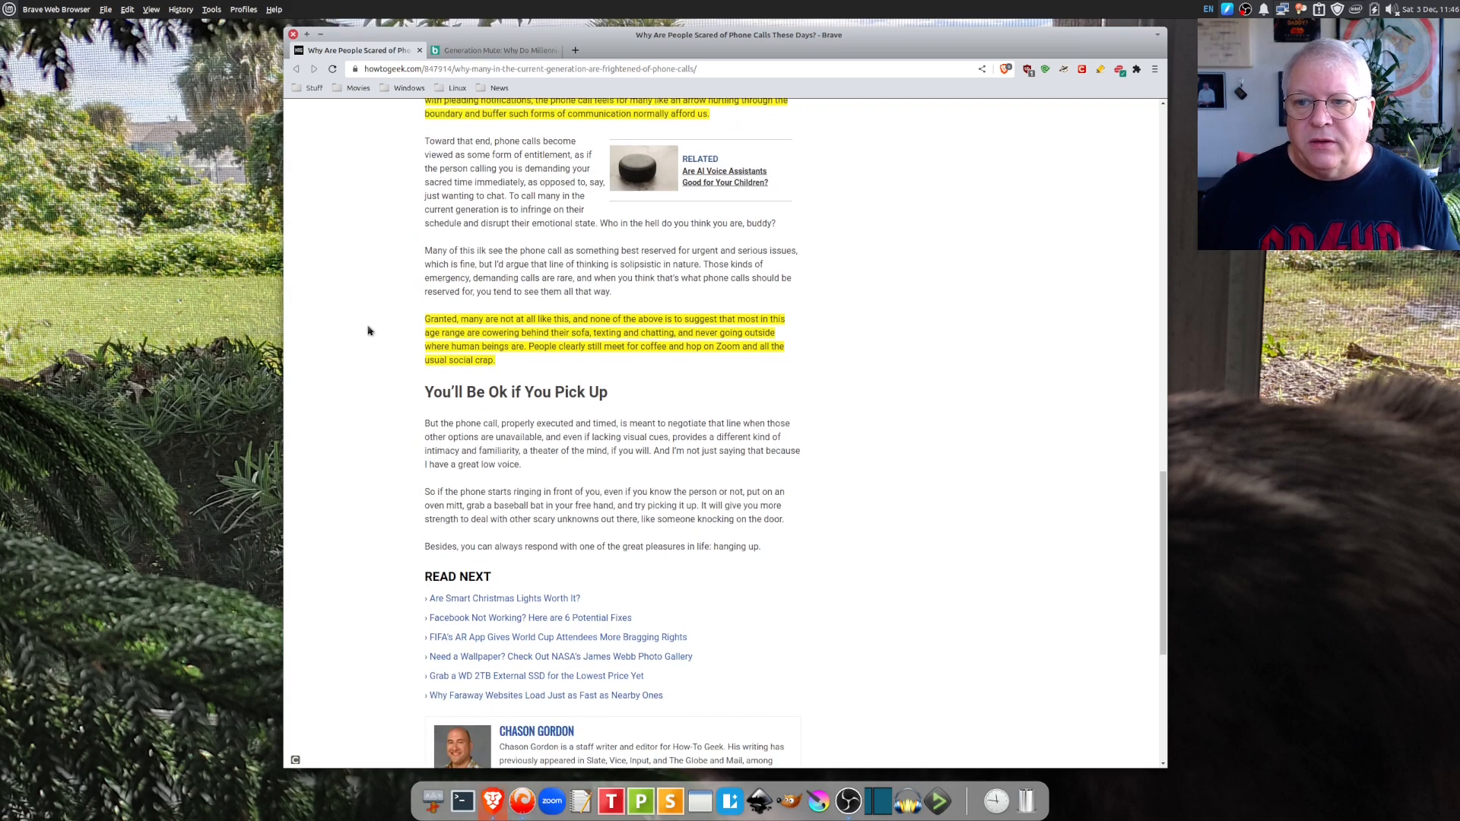
scroll("down", 3)
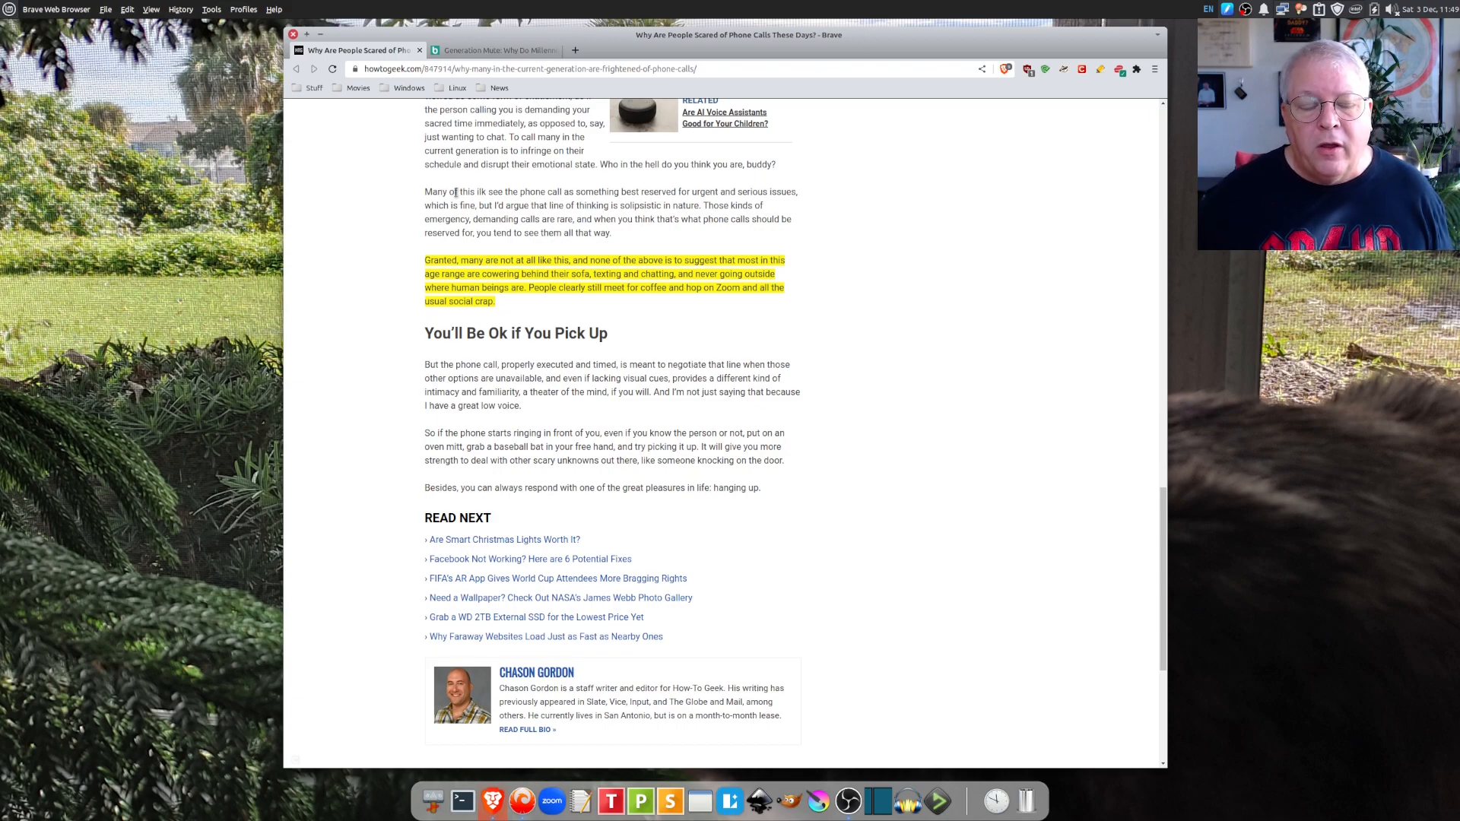
Step: Switch to the BankMyCell 'Generation Mute' survey and scroll to Avoiding Phone Call Statistics
left_click(491, 49)
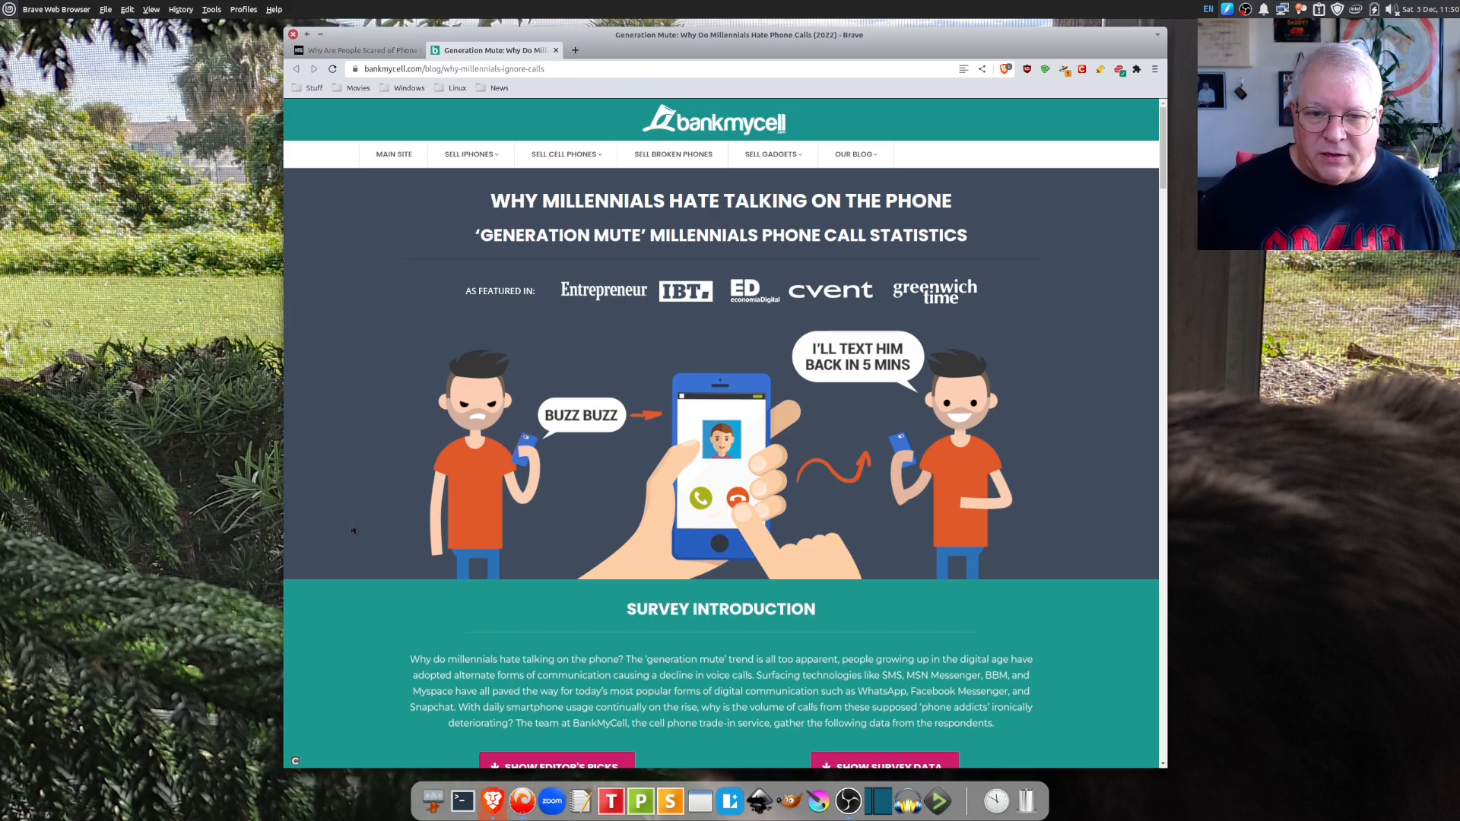
scroll("down", 3)
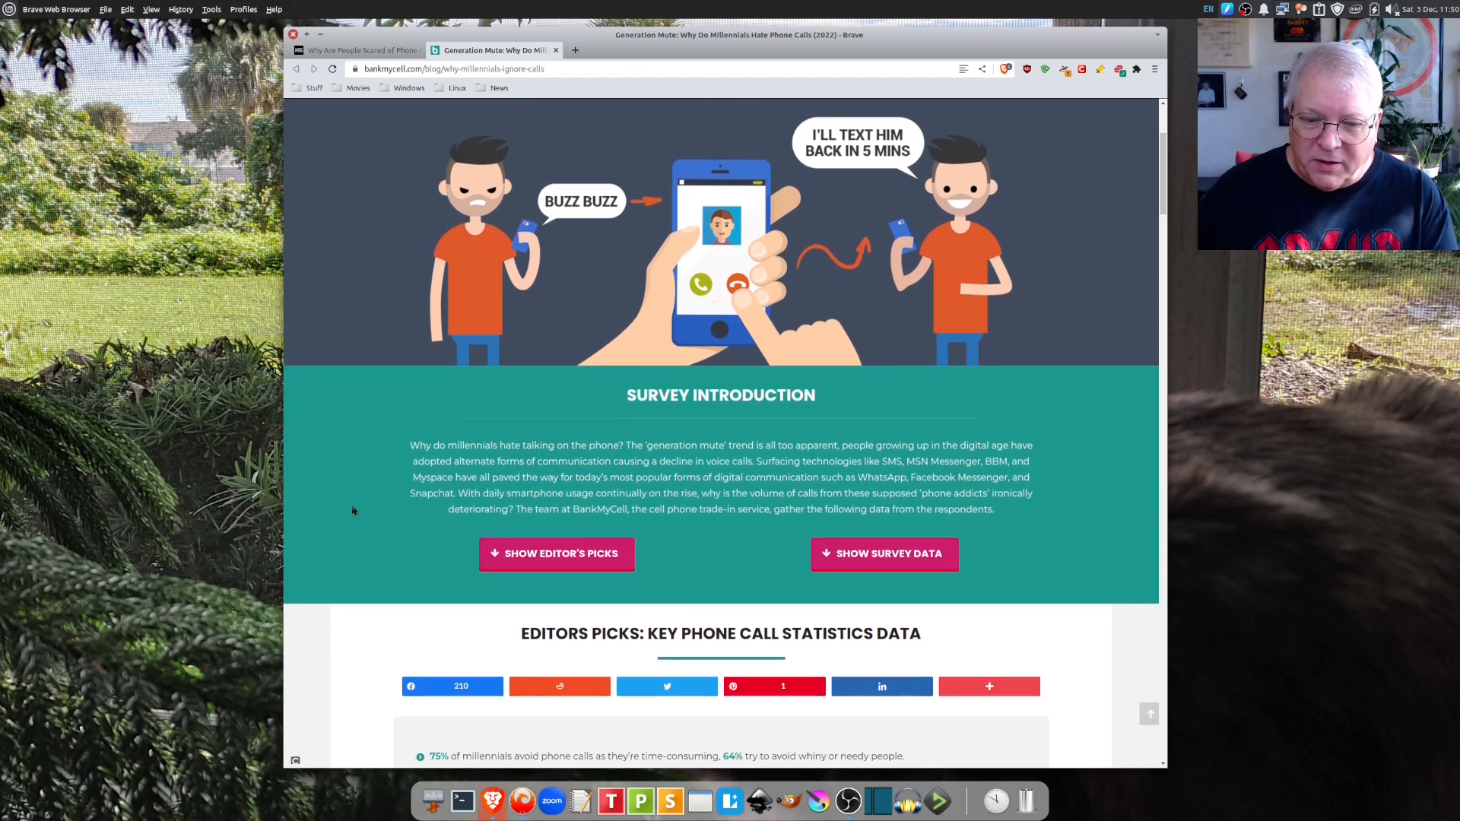
scroll("down", 3)
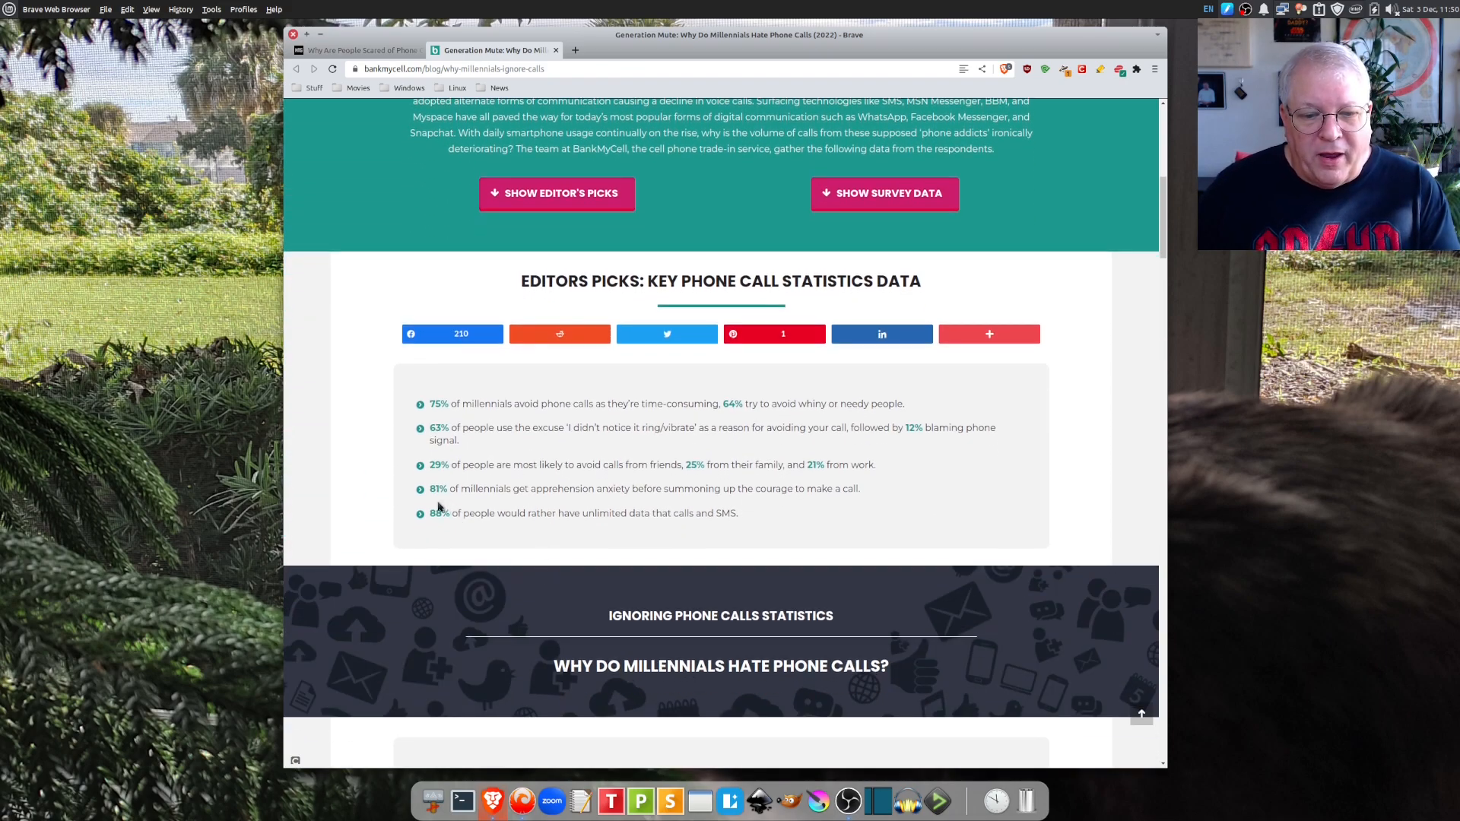
mouse_move(589, 502)
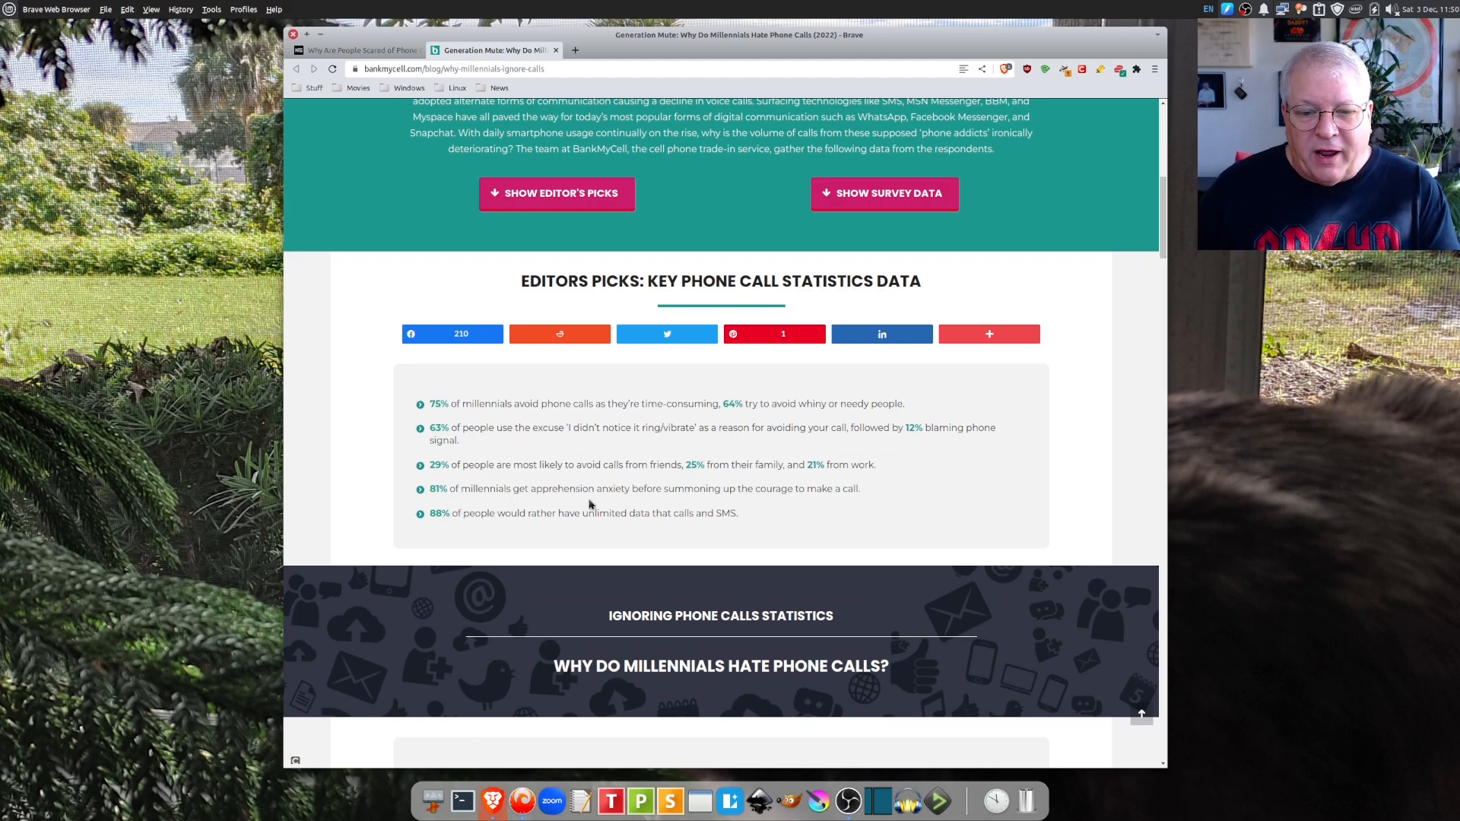
mouse_move(791, 503)
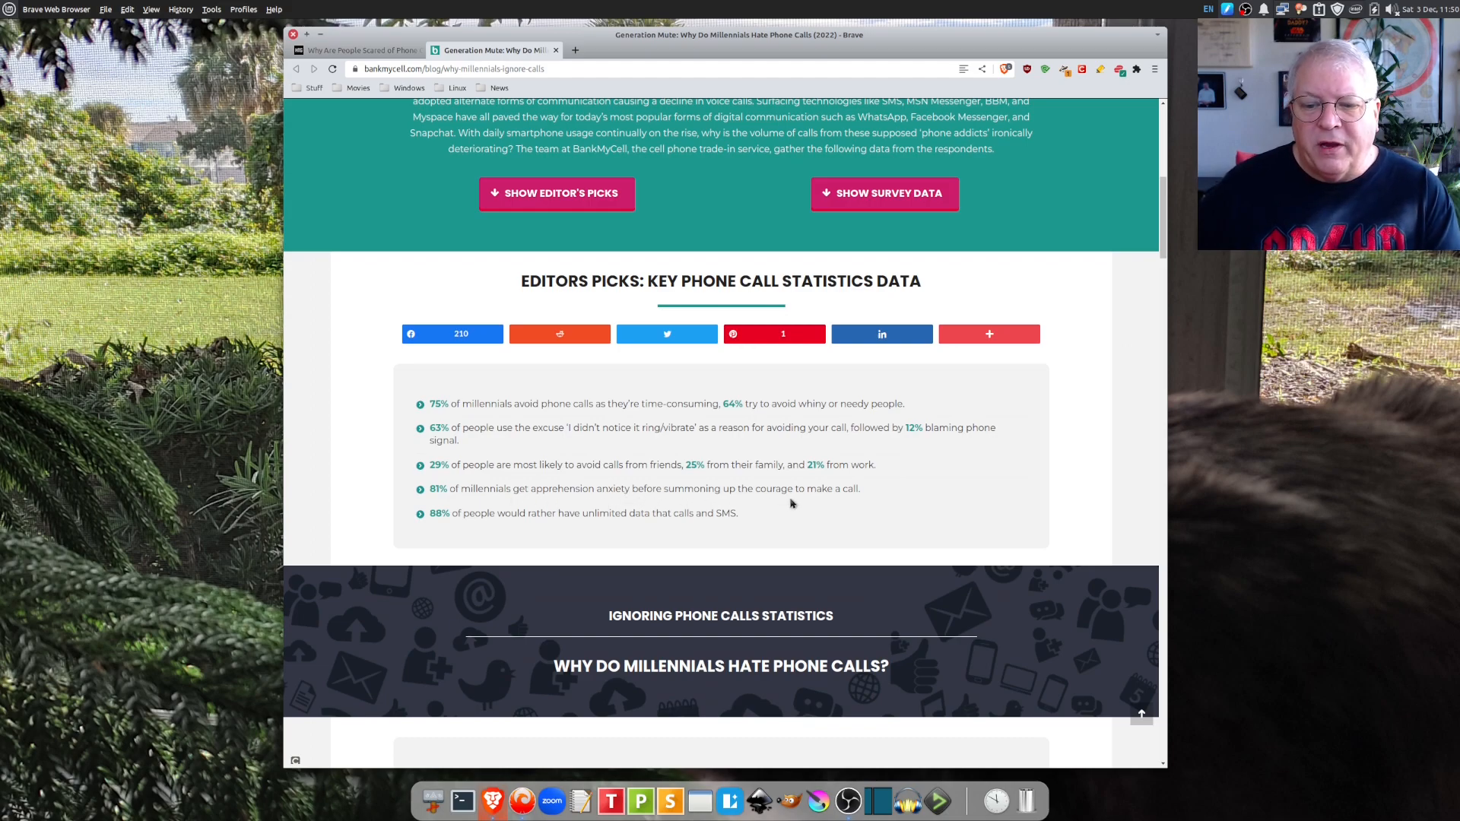
mouse_move(872, 501)
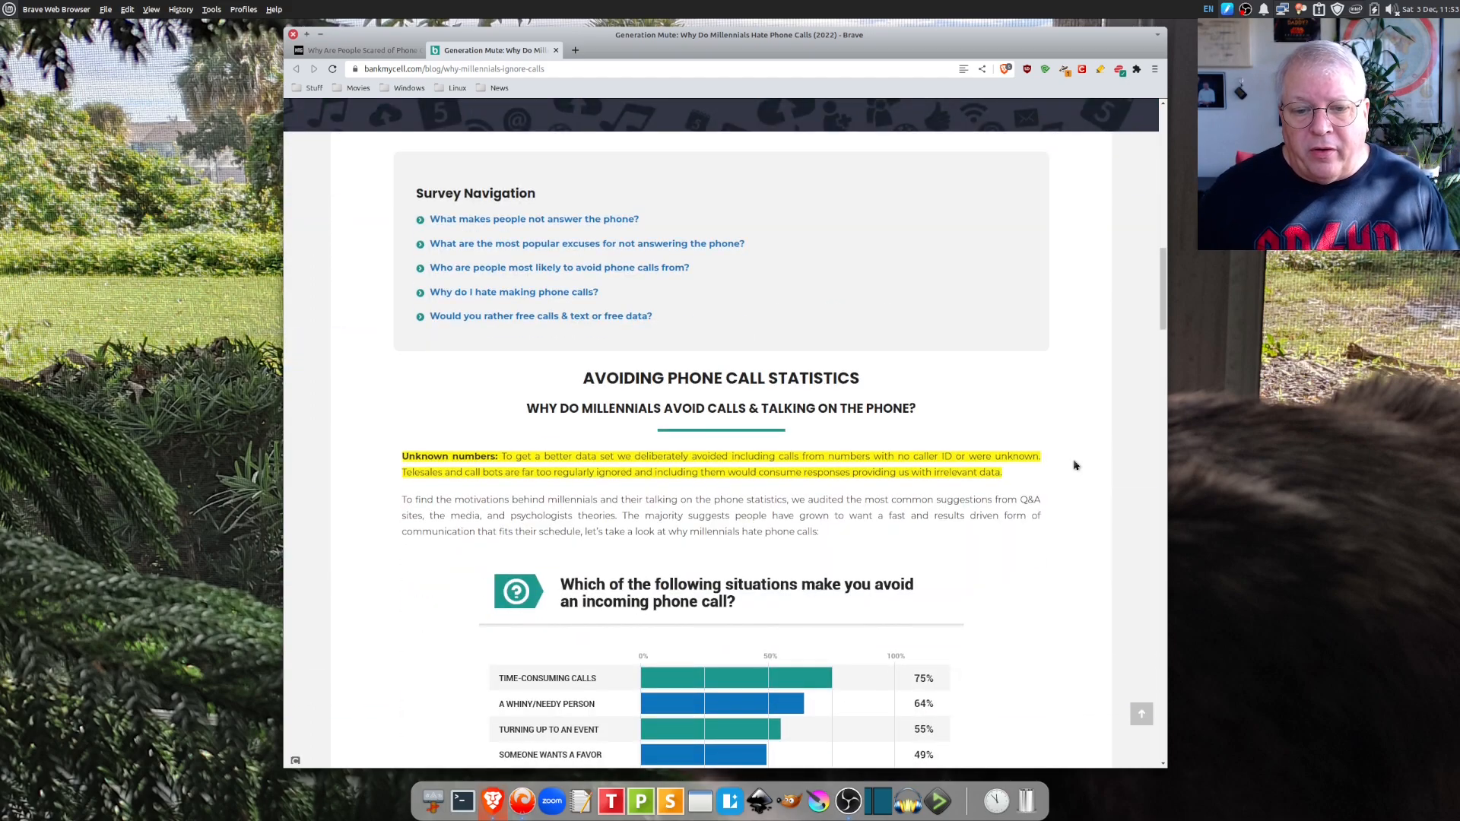
Step: Scroll through the avoided-call situations chart (75% time-consuming) to the list of reasons calls are disliked
scroll("down", 3)
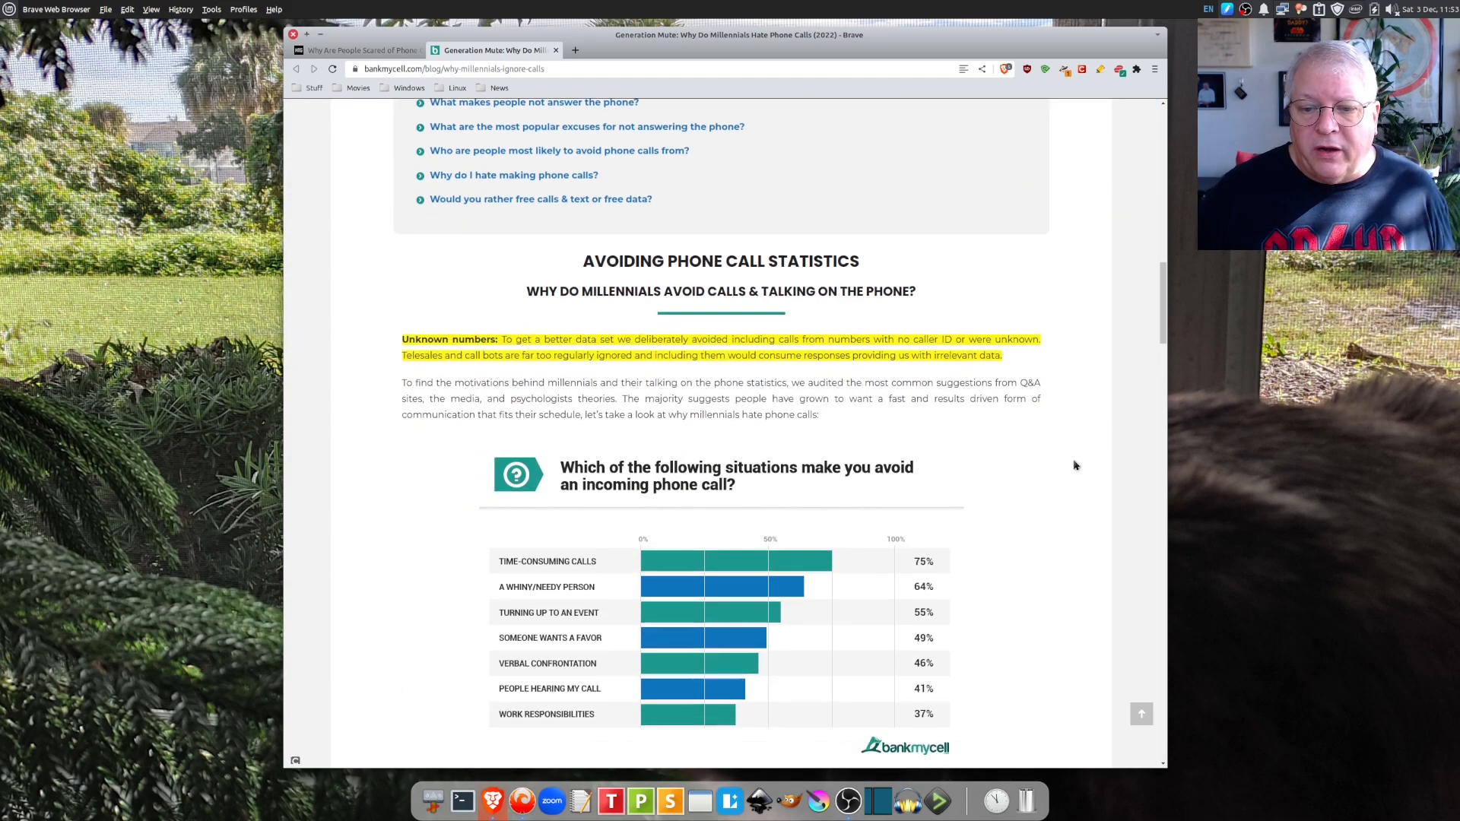
scroll("down", 3)
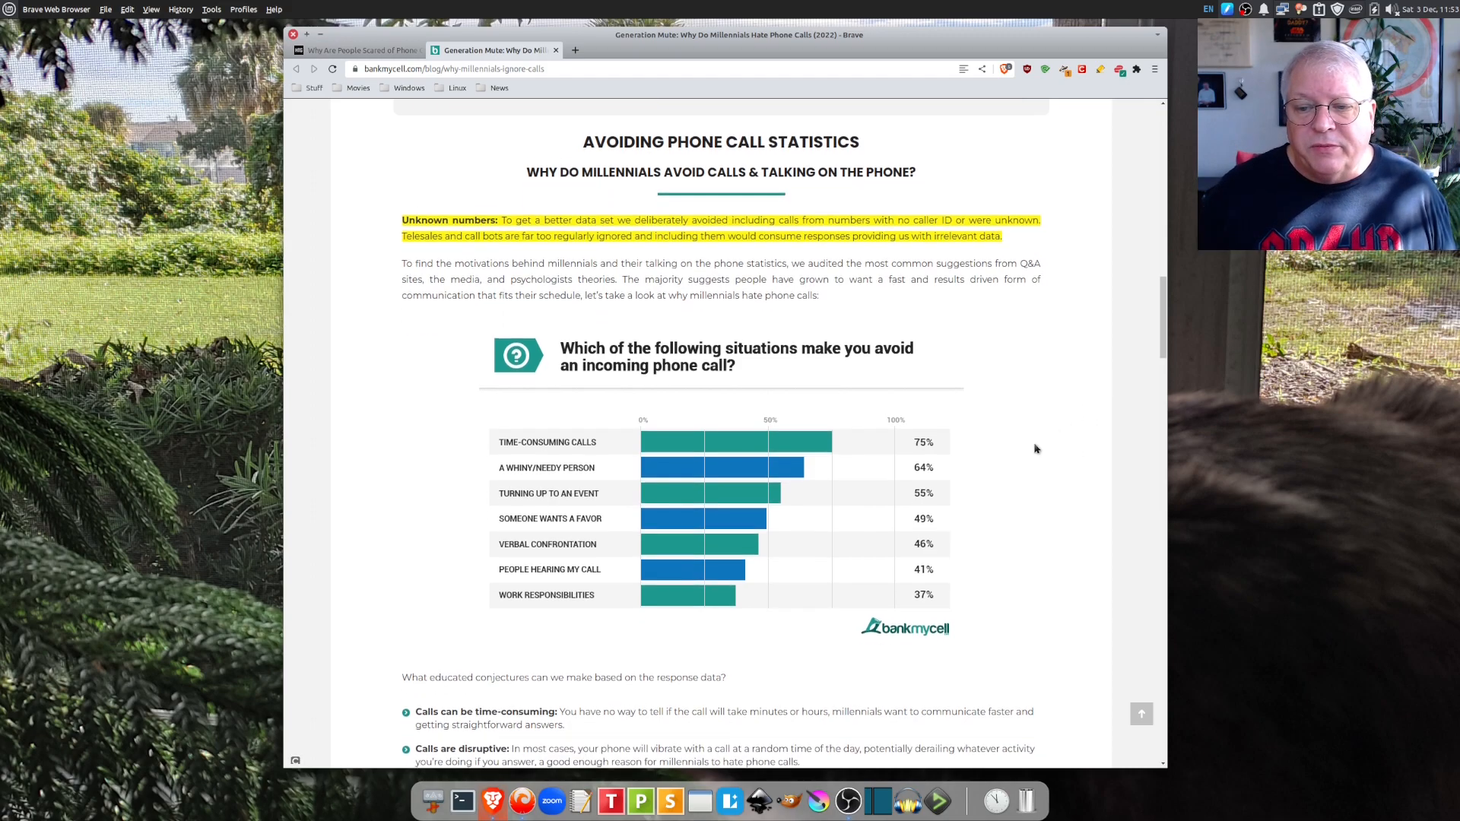
scroll("down", 3)
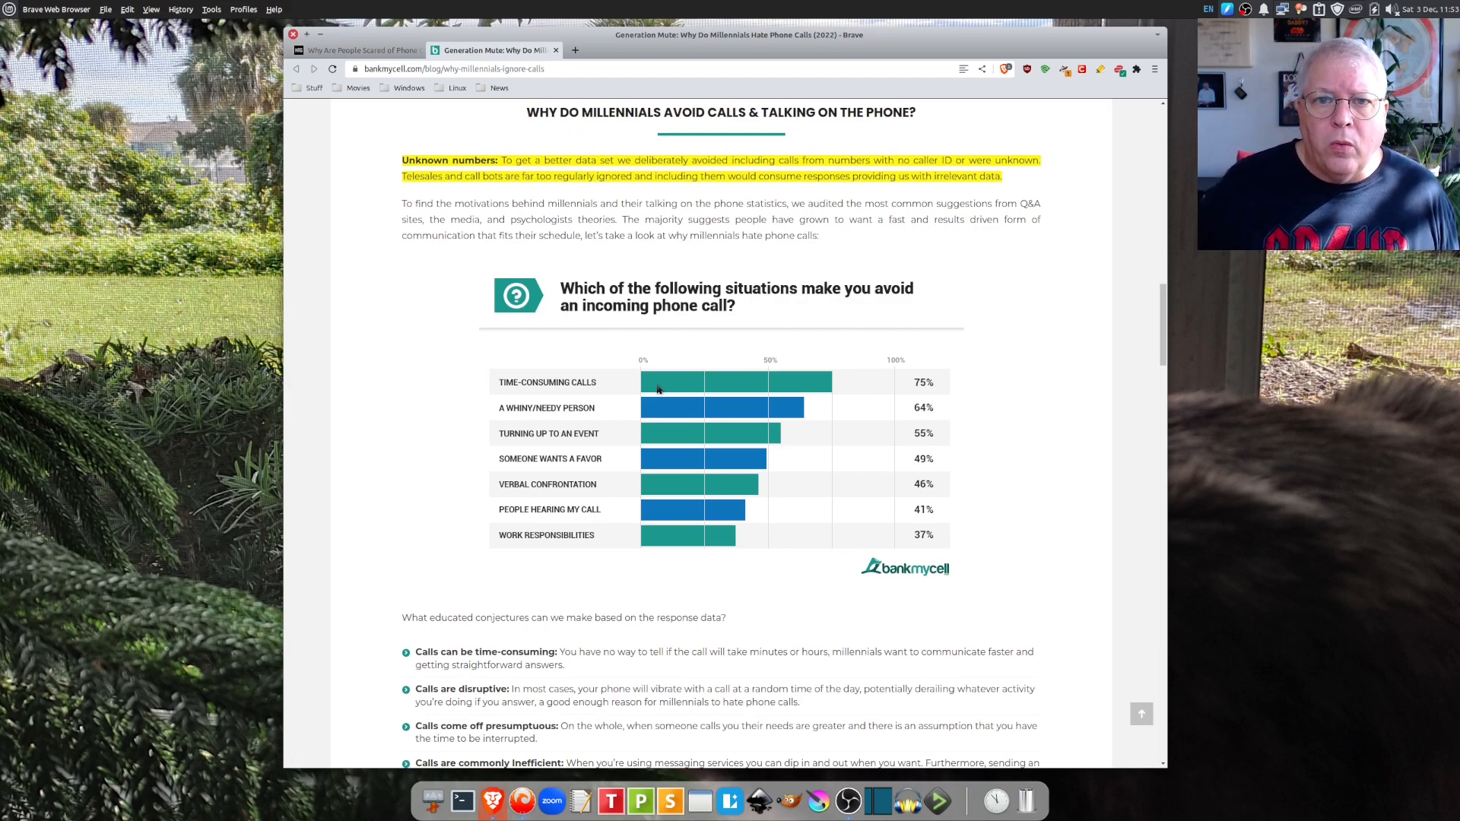
mouse_move(511, 423)
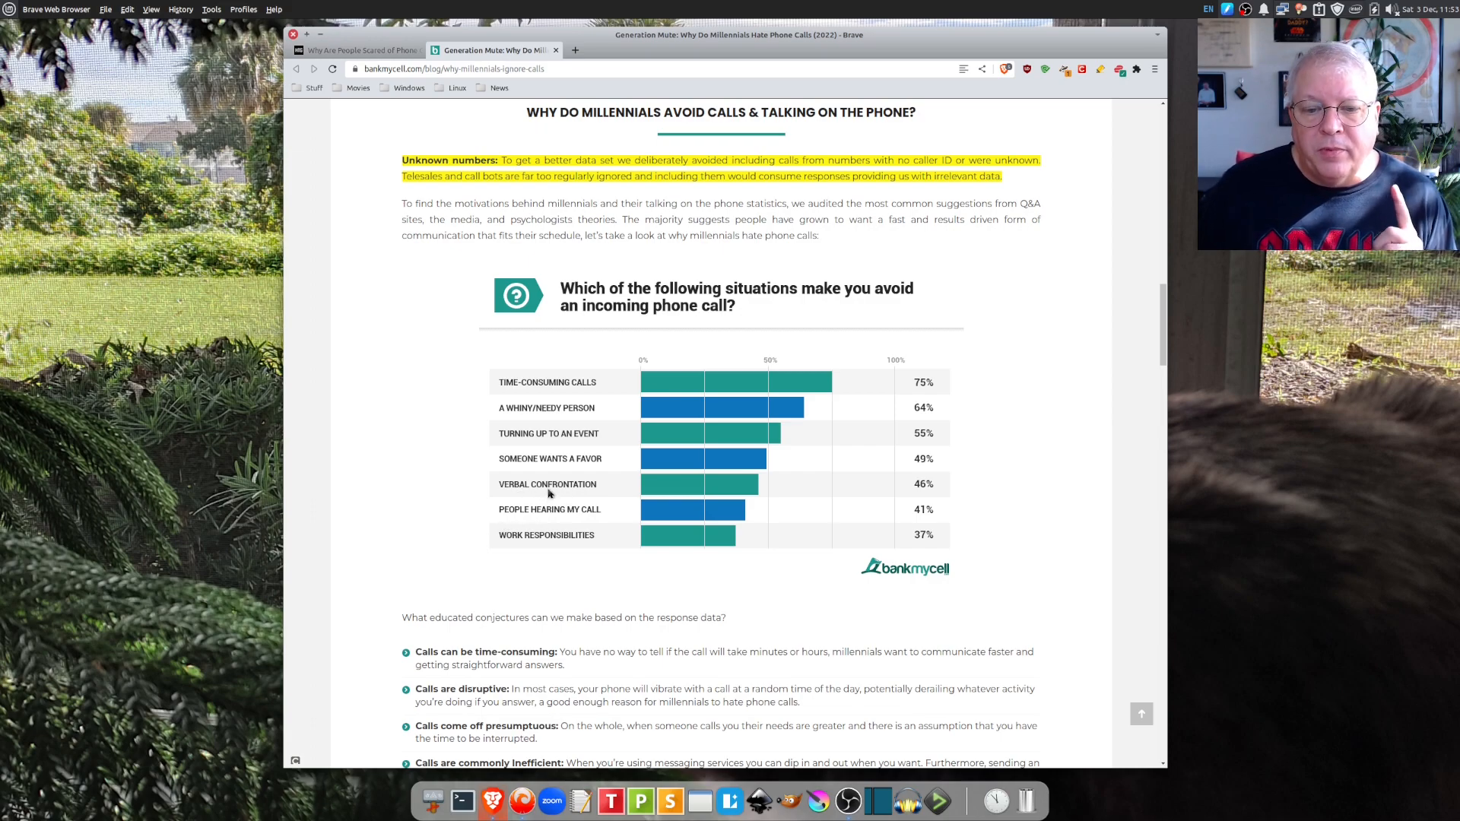
mouse_move(492, 497)
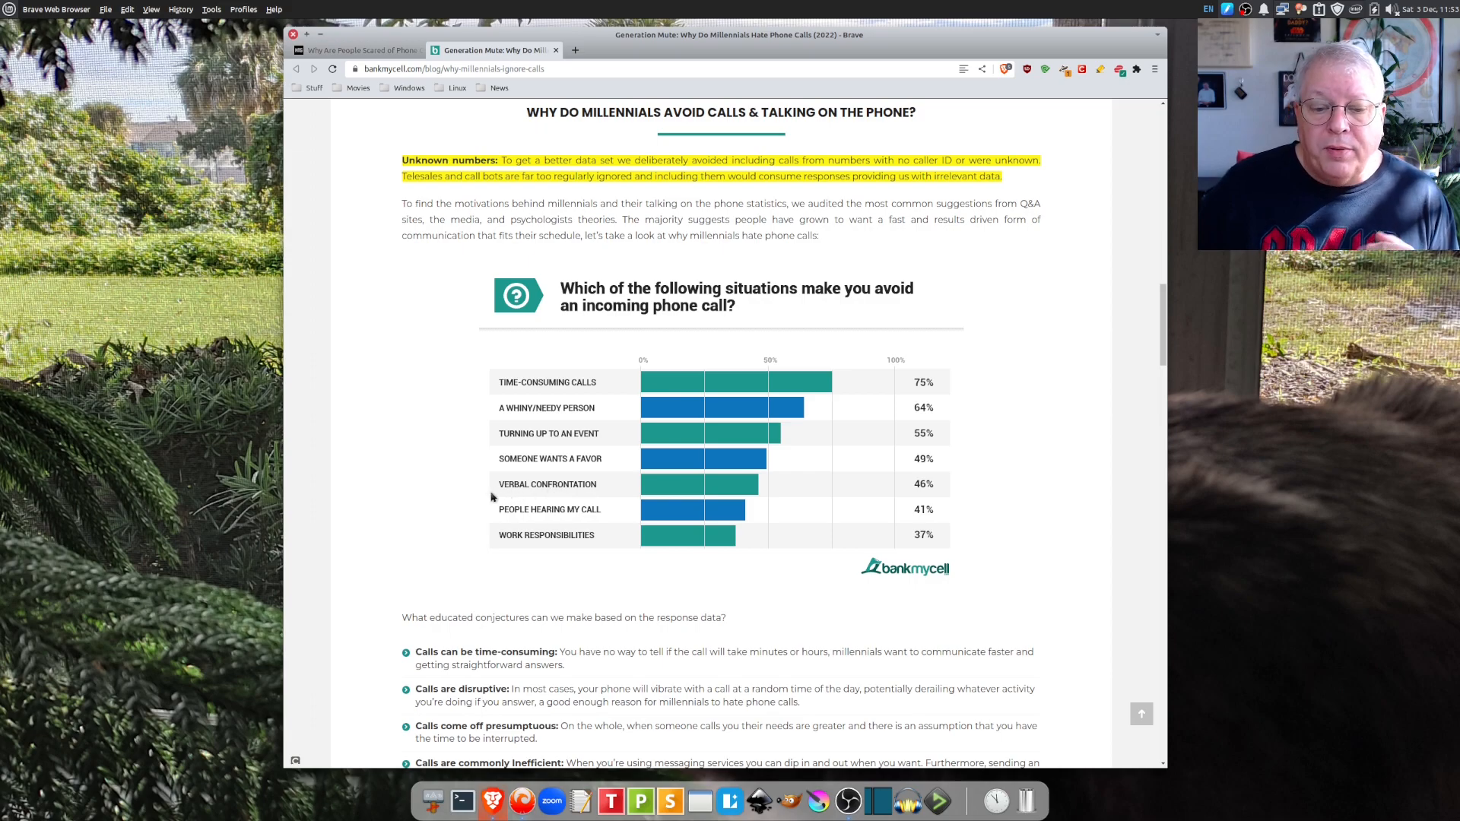
scroll("down", 3)
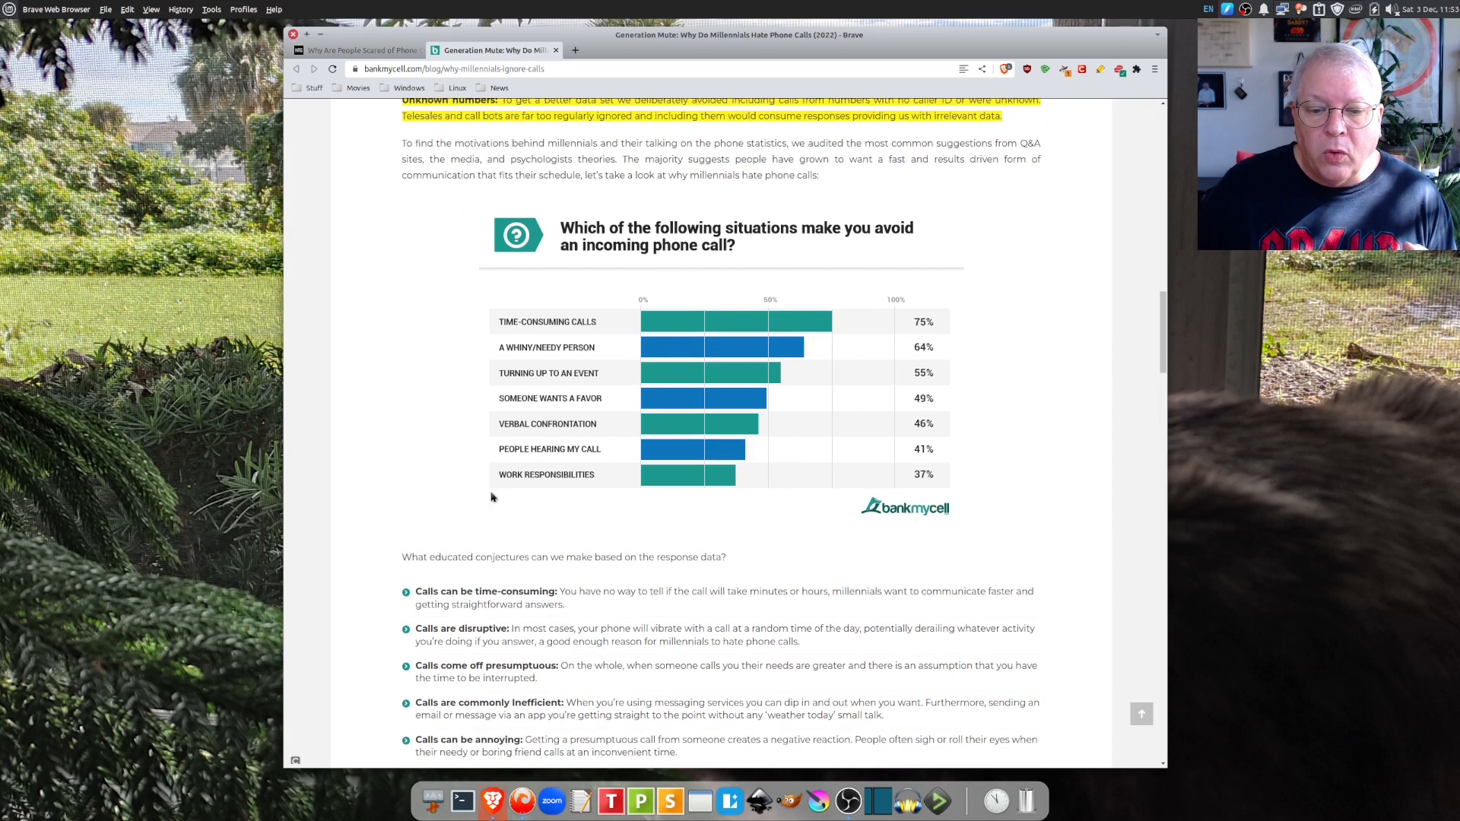
scroll("down", 3)
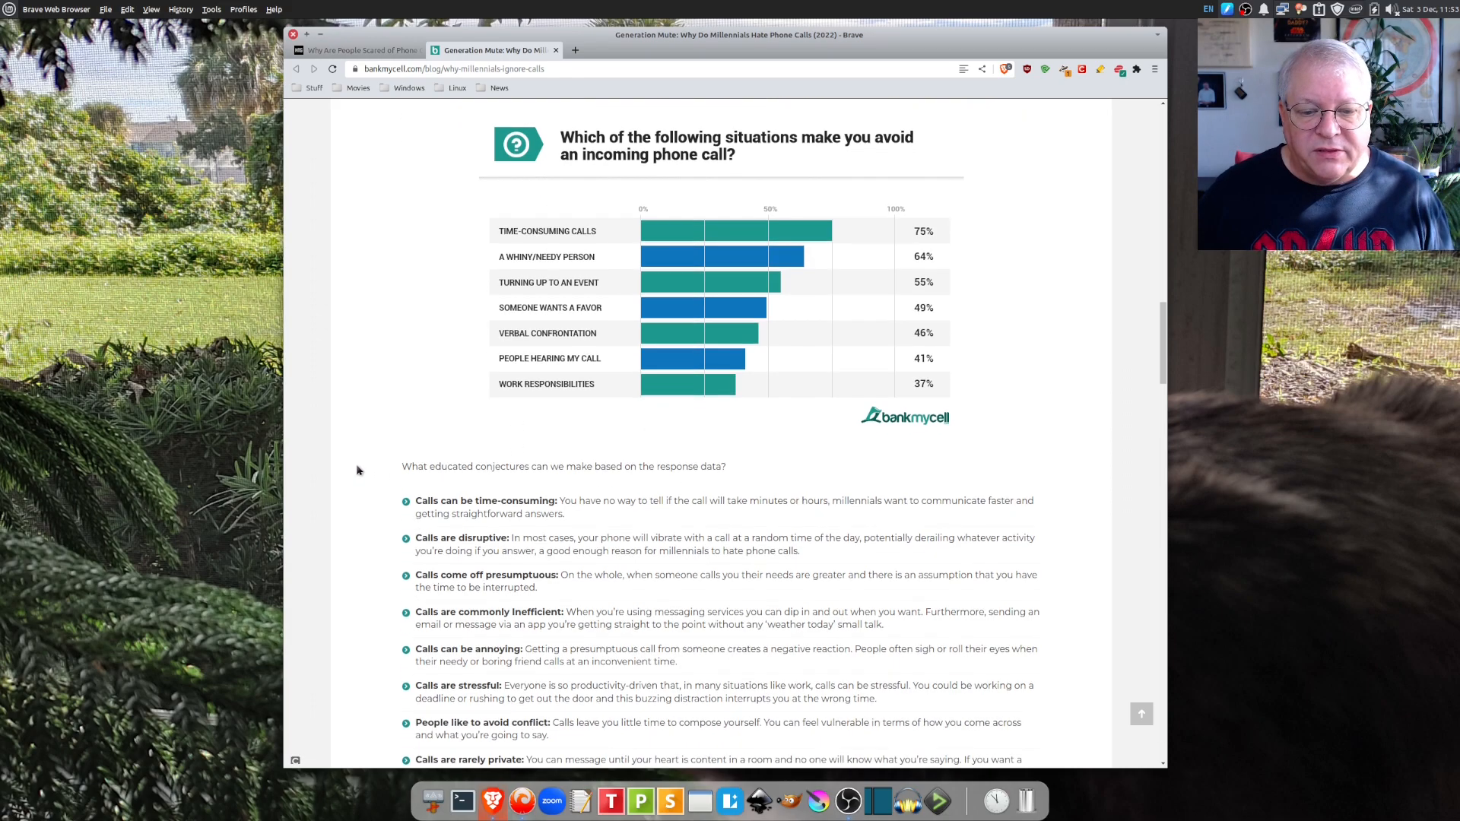
Step: Scroll to the most-common-excuse chart (63% didn't notice it ring) and Not Answering statistics
scroll("down", 3)
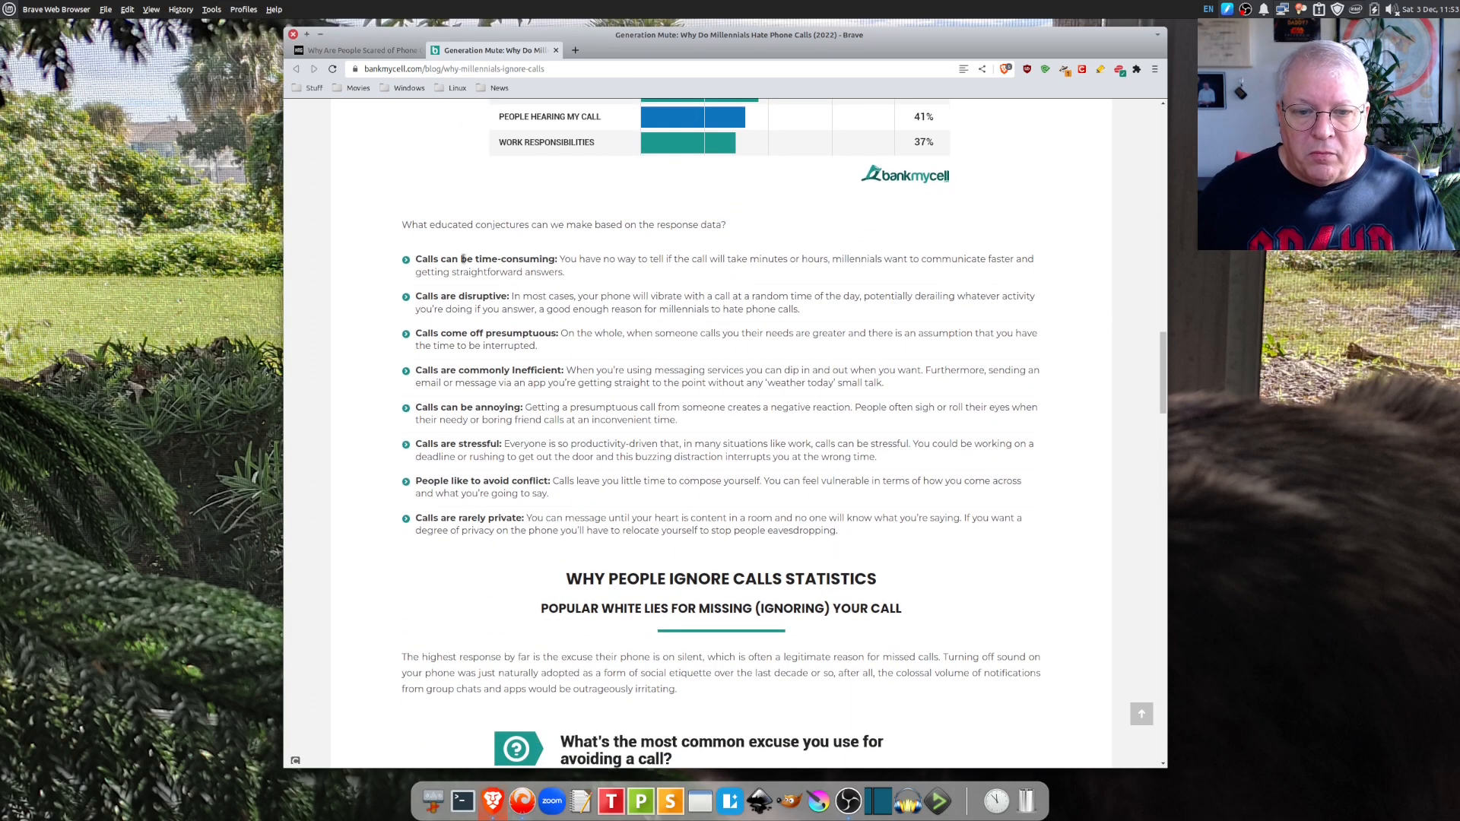
scroll("down", 3)
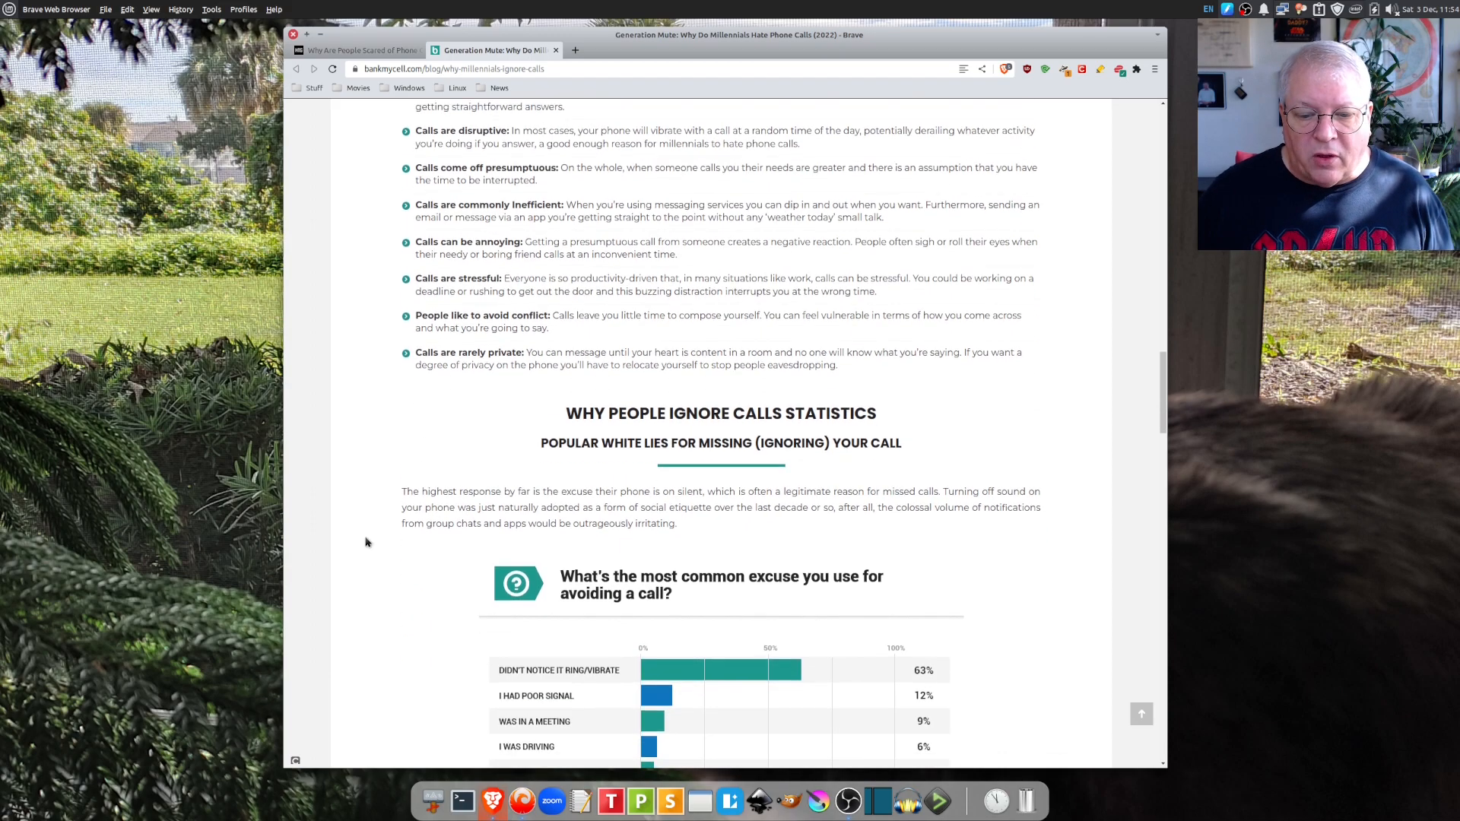
scroll("down", 3)
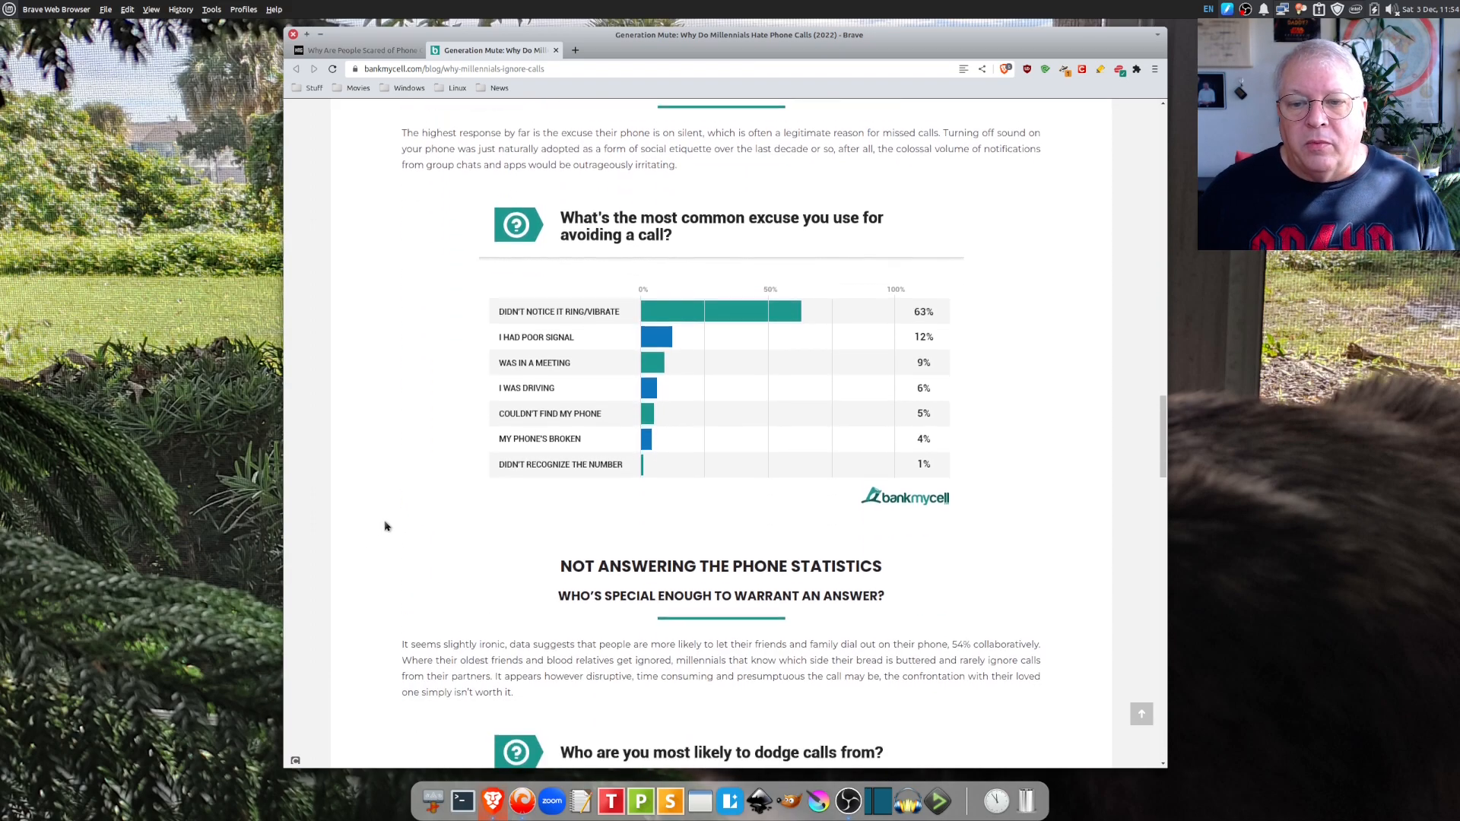
scroll("down", 3)
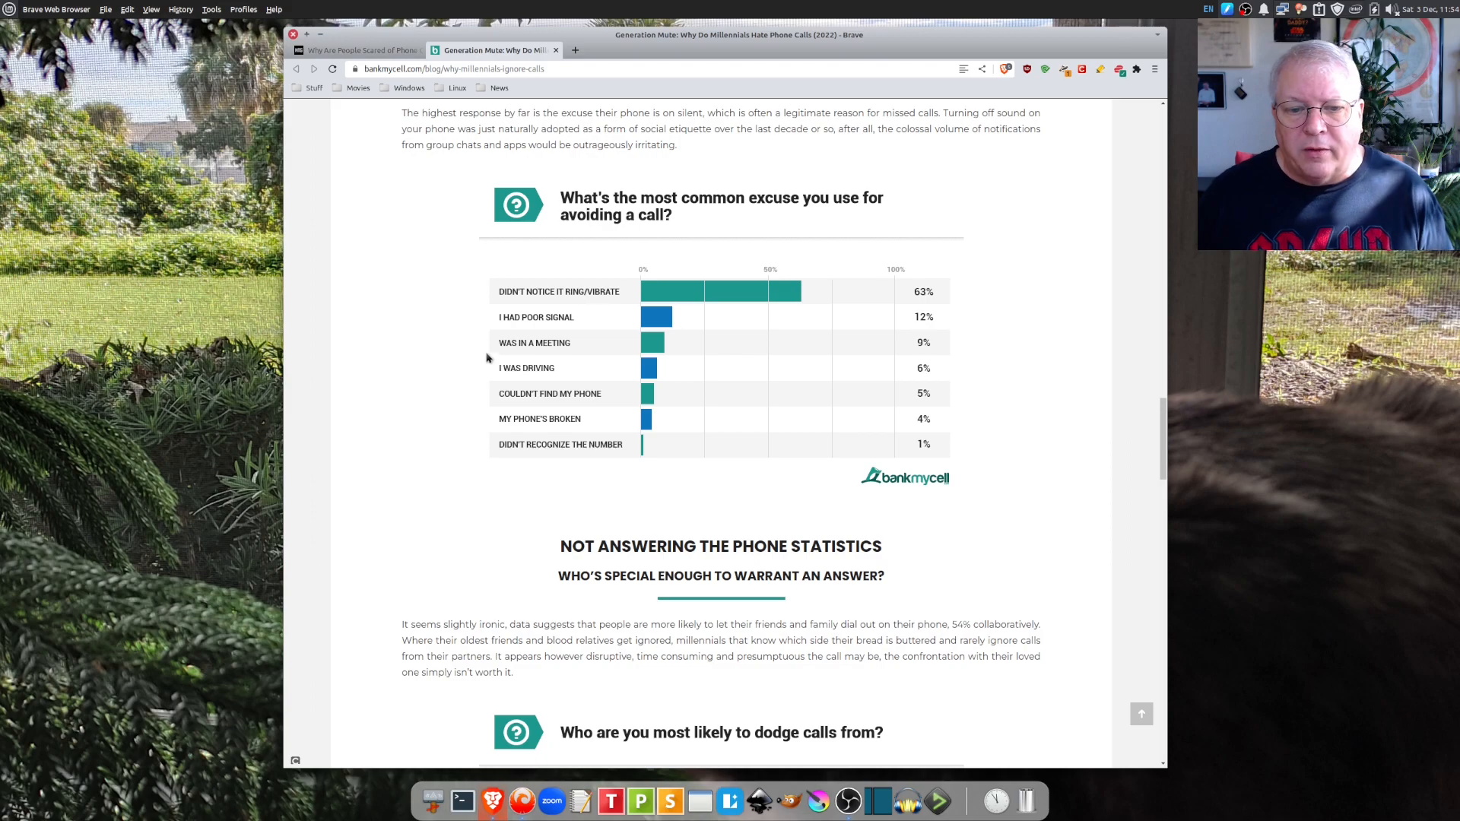
Step: Scroll to the dodge-calls chart (friends 29%) and the Making a Call Anxiety Statistics section
scroll("down", 3)
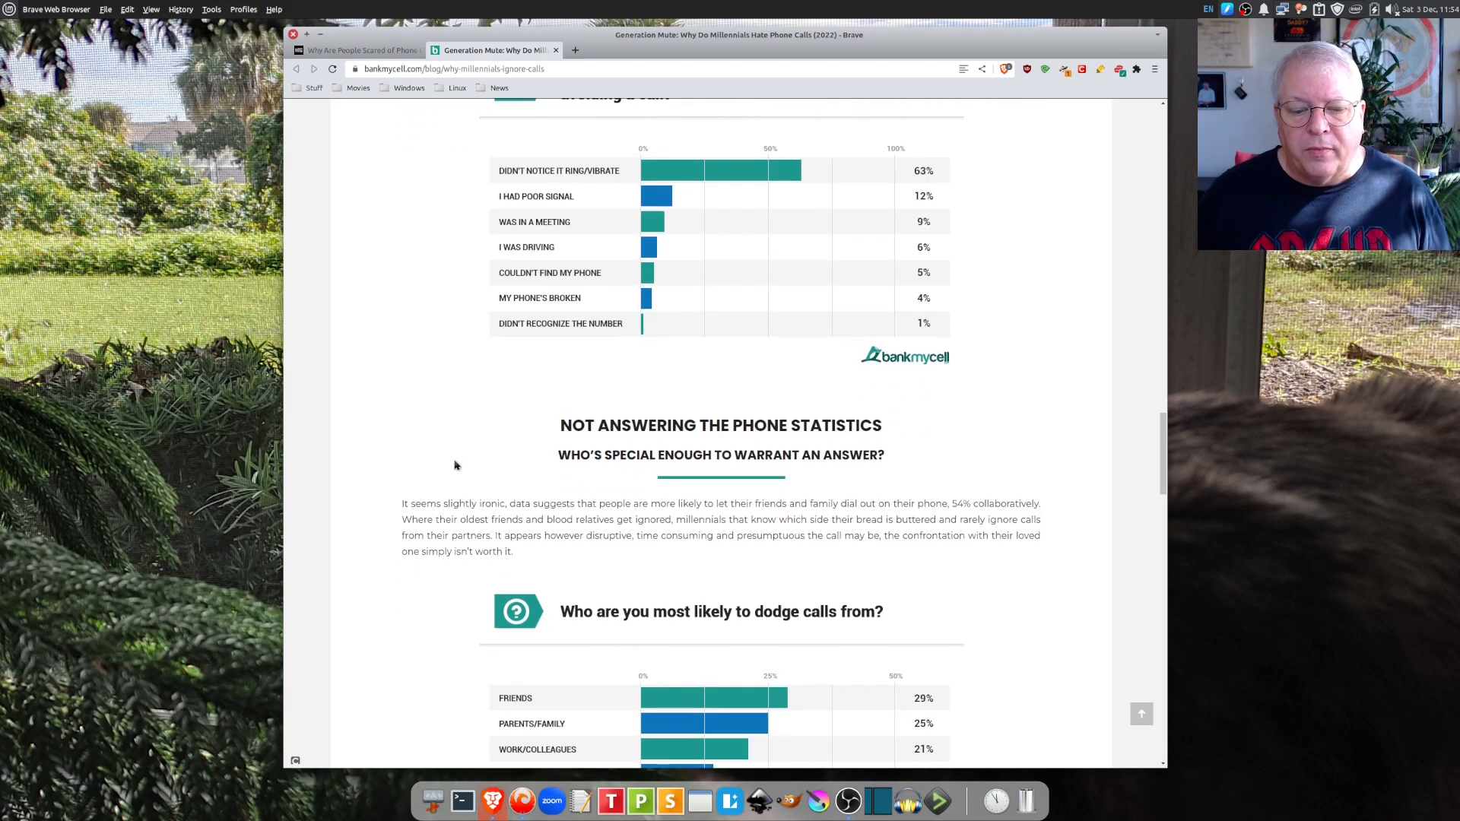
scroll("down", 3)
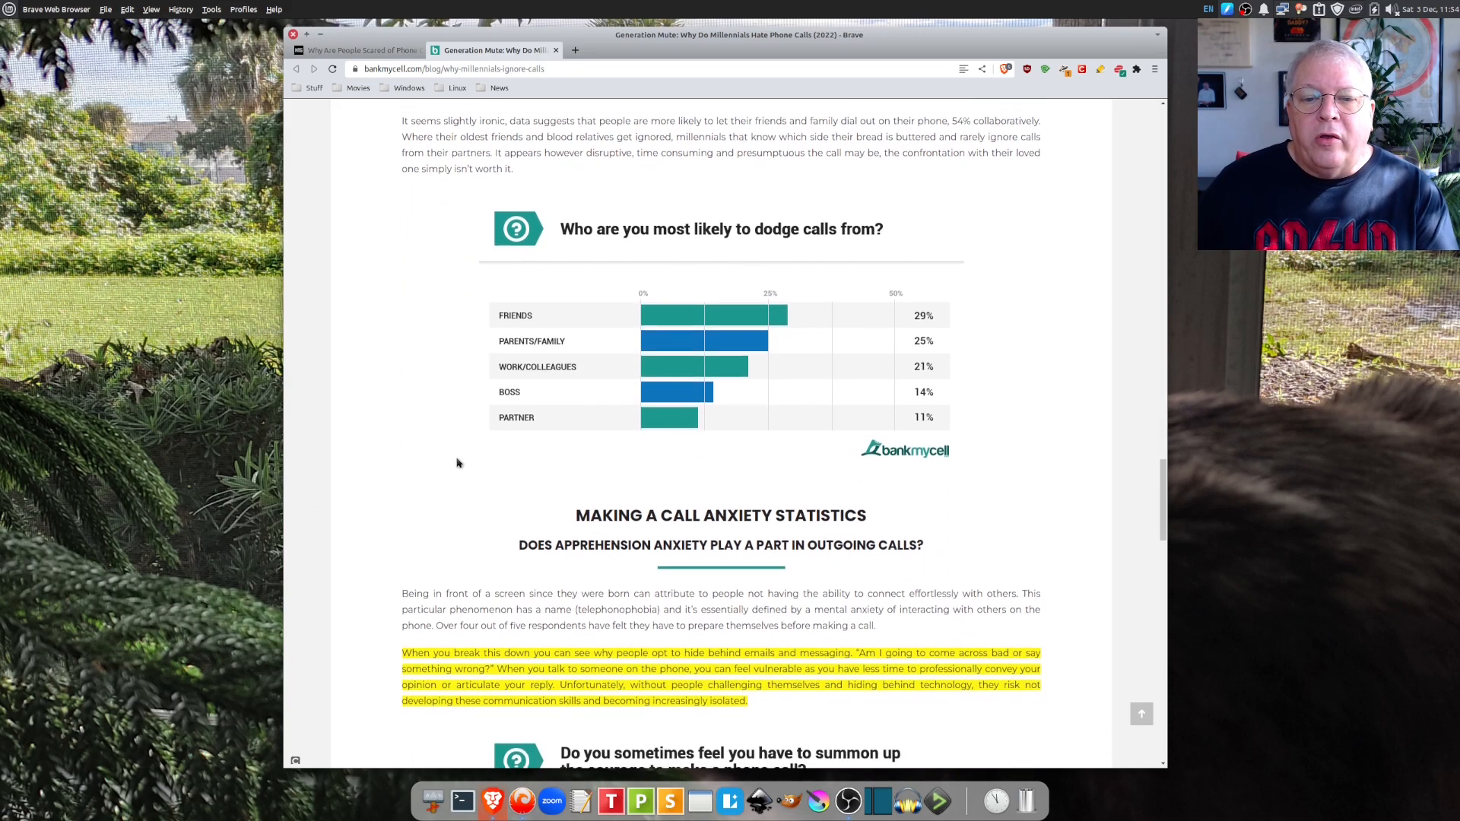
scroll("down", 3)
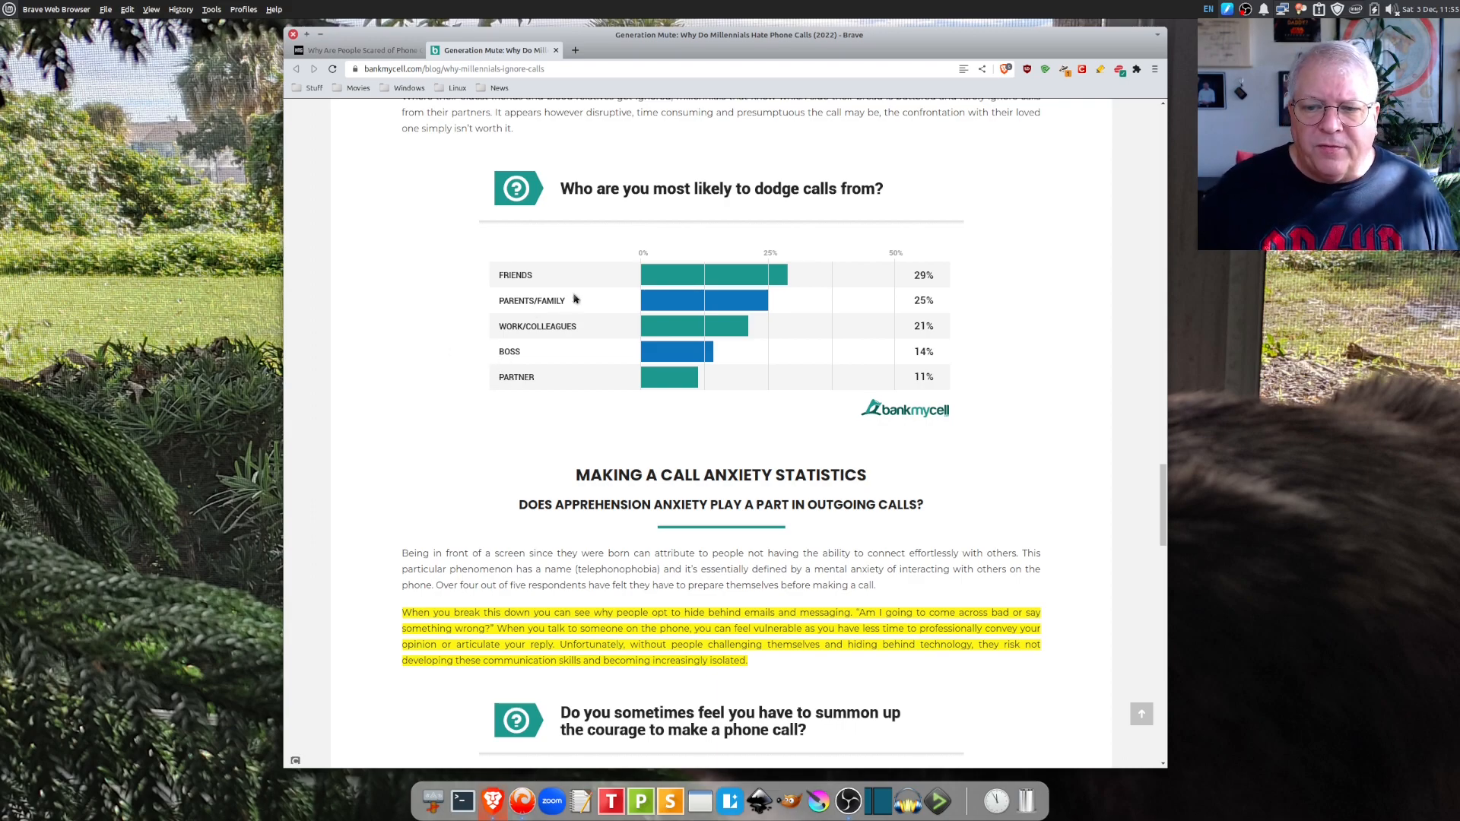
mouse_move(933, 311)
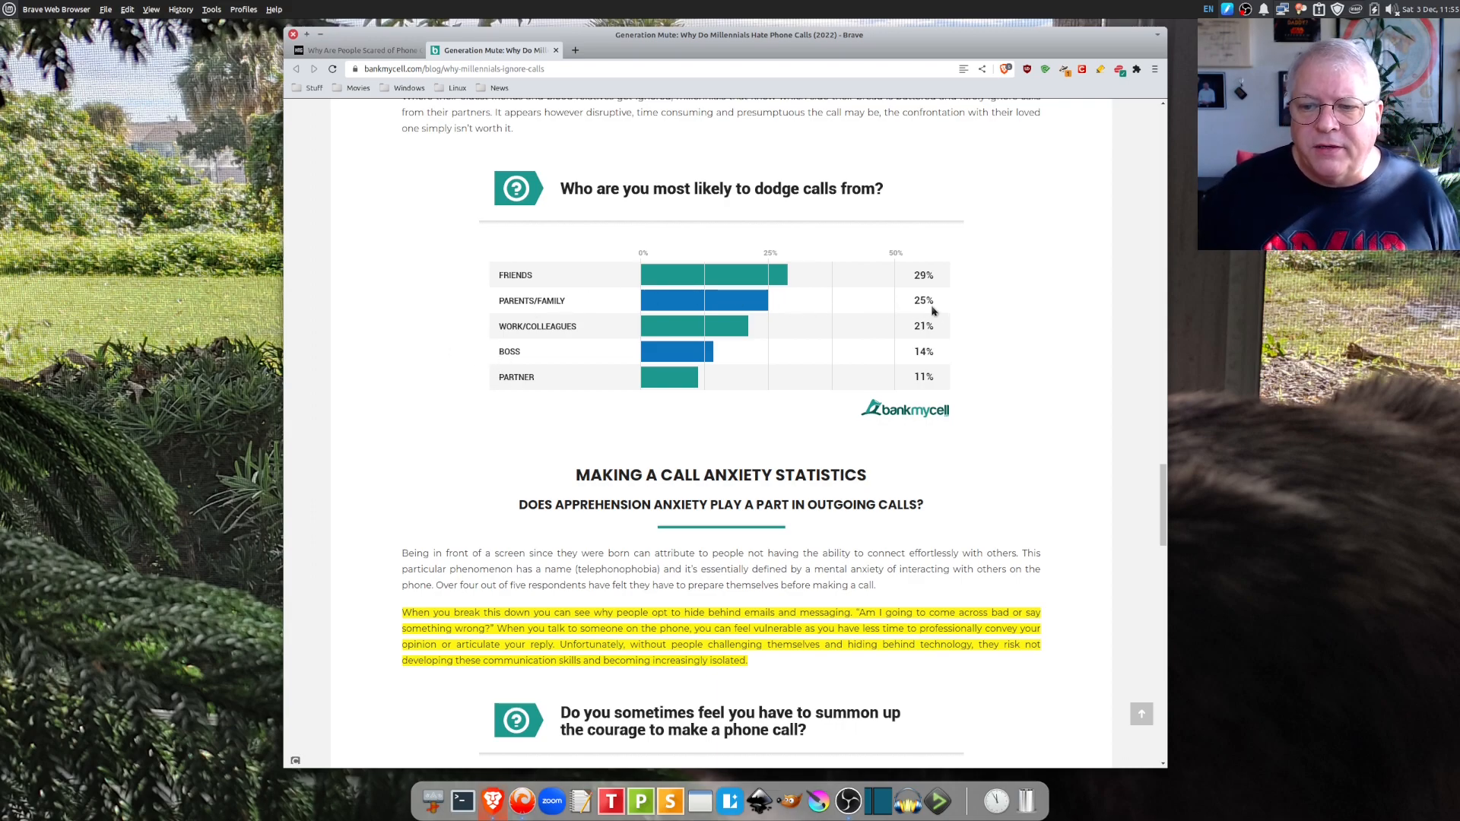
mouse_move(1059, 493)
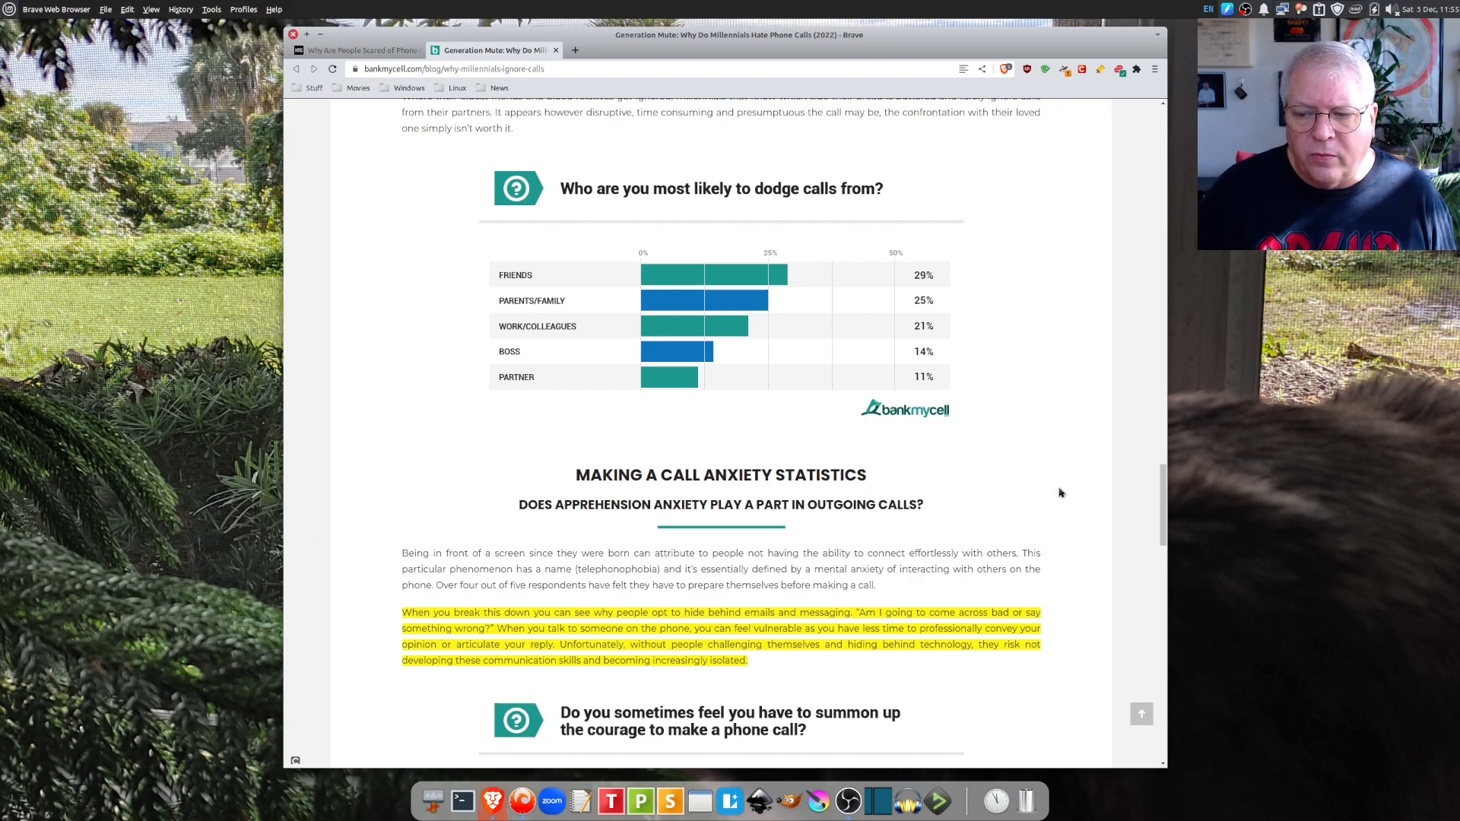
Step: Scroll to the summon-the-courage chart (81% yes) and Calls & Text vs Data Statistics
scroll("down", 3)
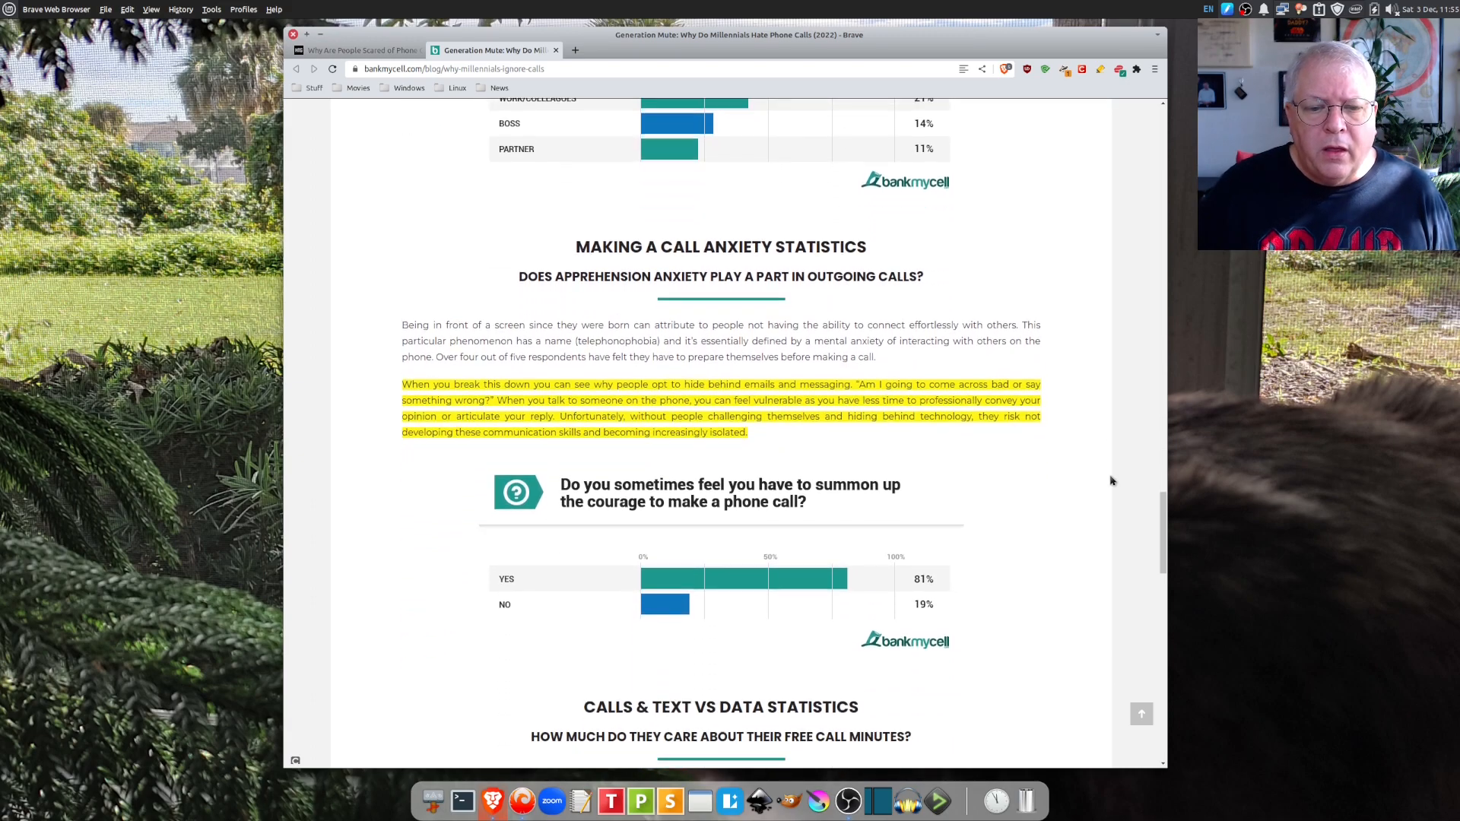
scroll("down", 3)
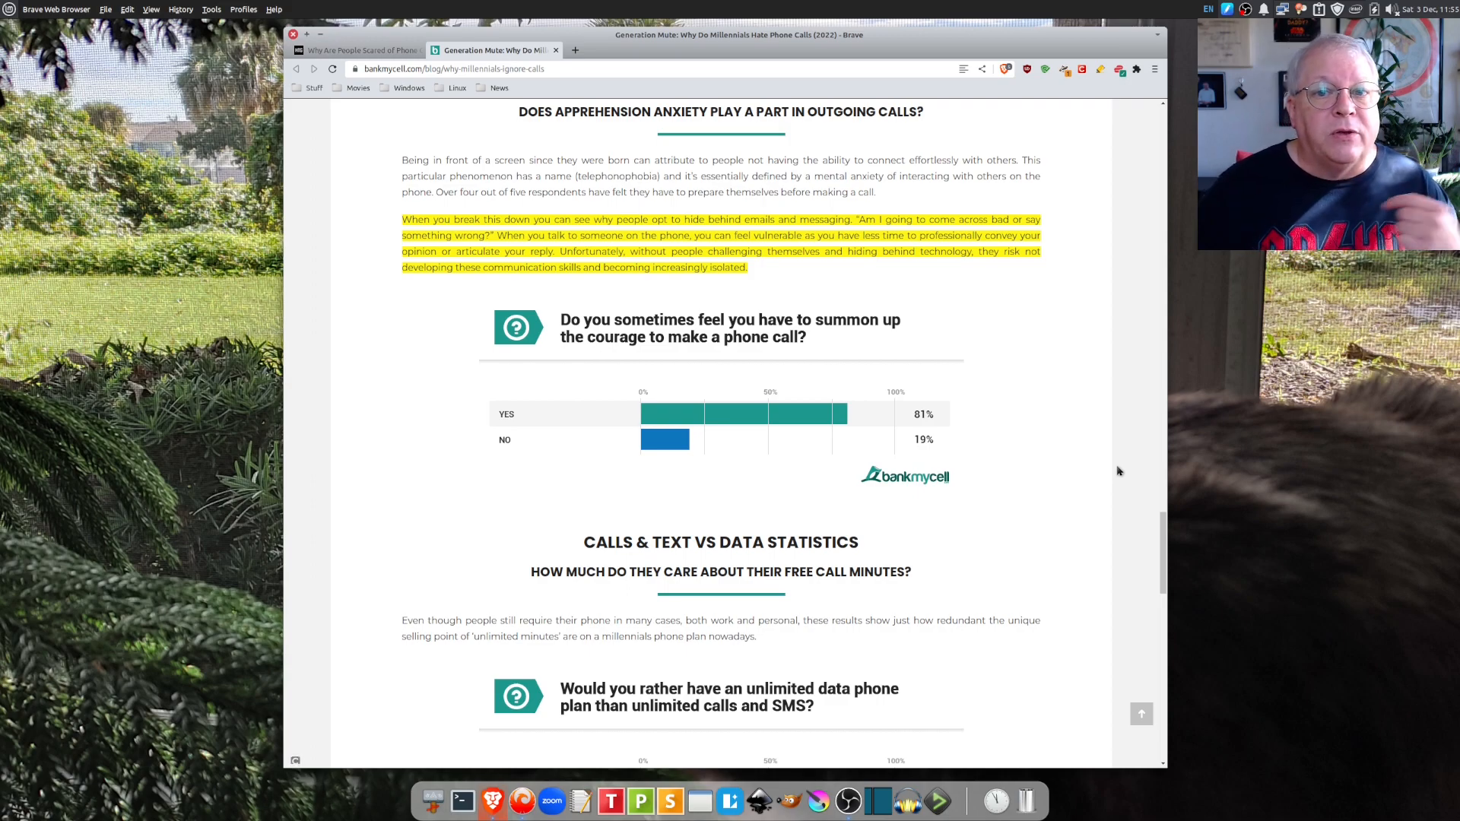
Step: Scroll past the unlimited-data chart (88% yes) to Wrapping It Up and Today's Phone Trade-In Prices
scroll("down", 3)
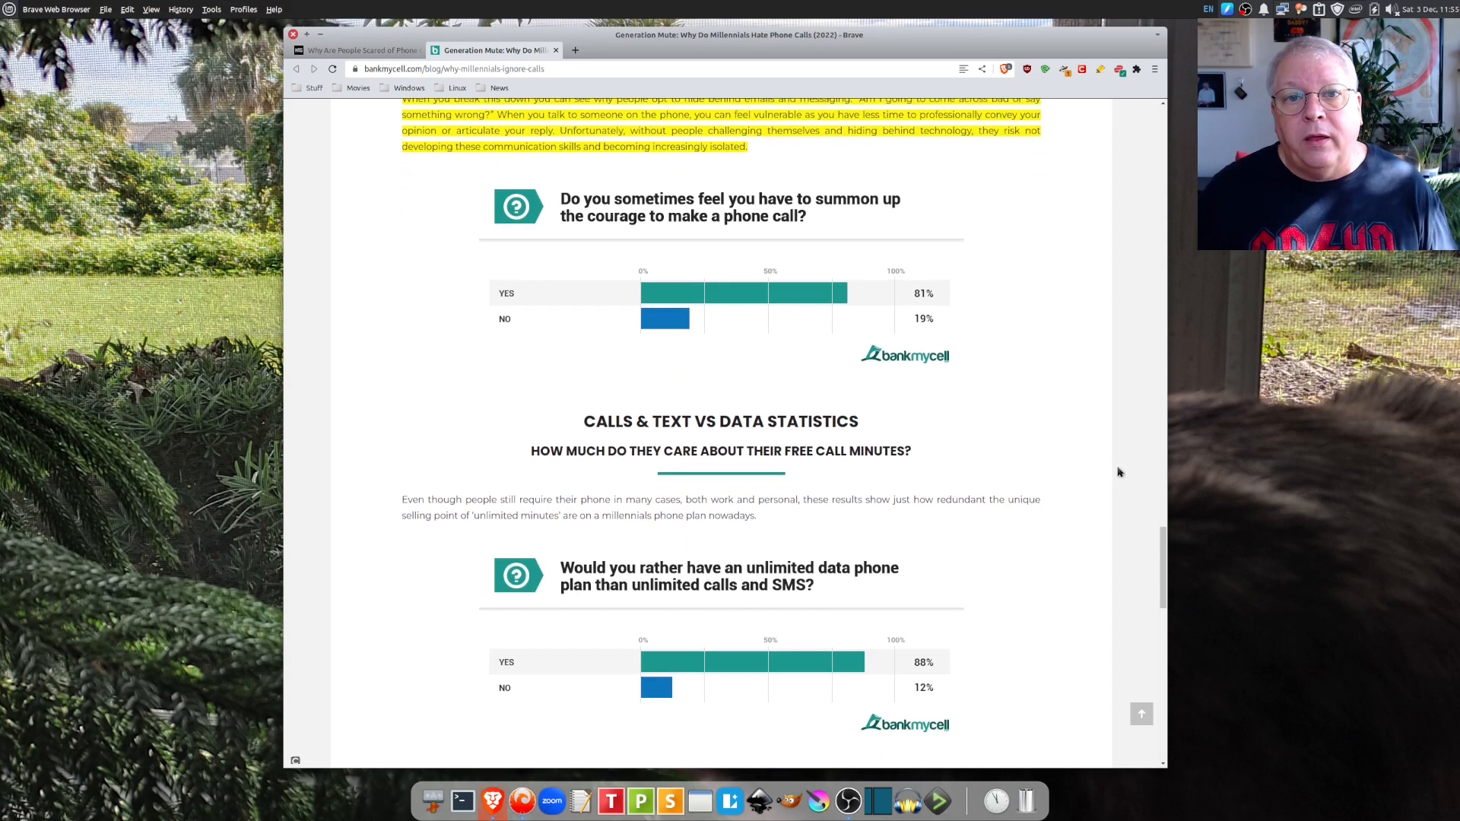
scroll("down", 3)
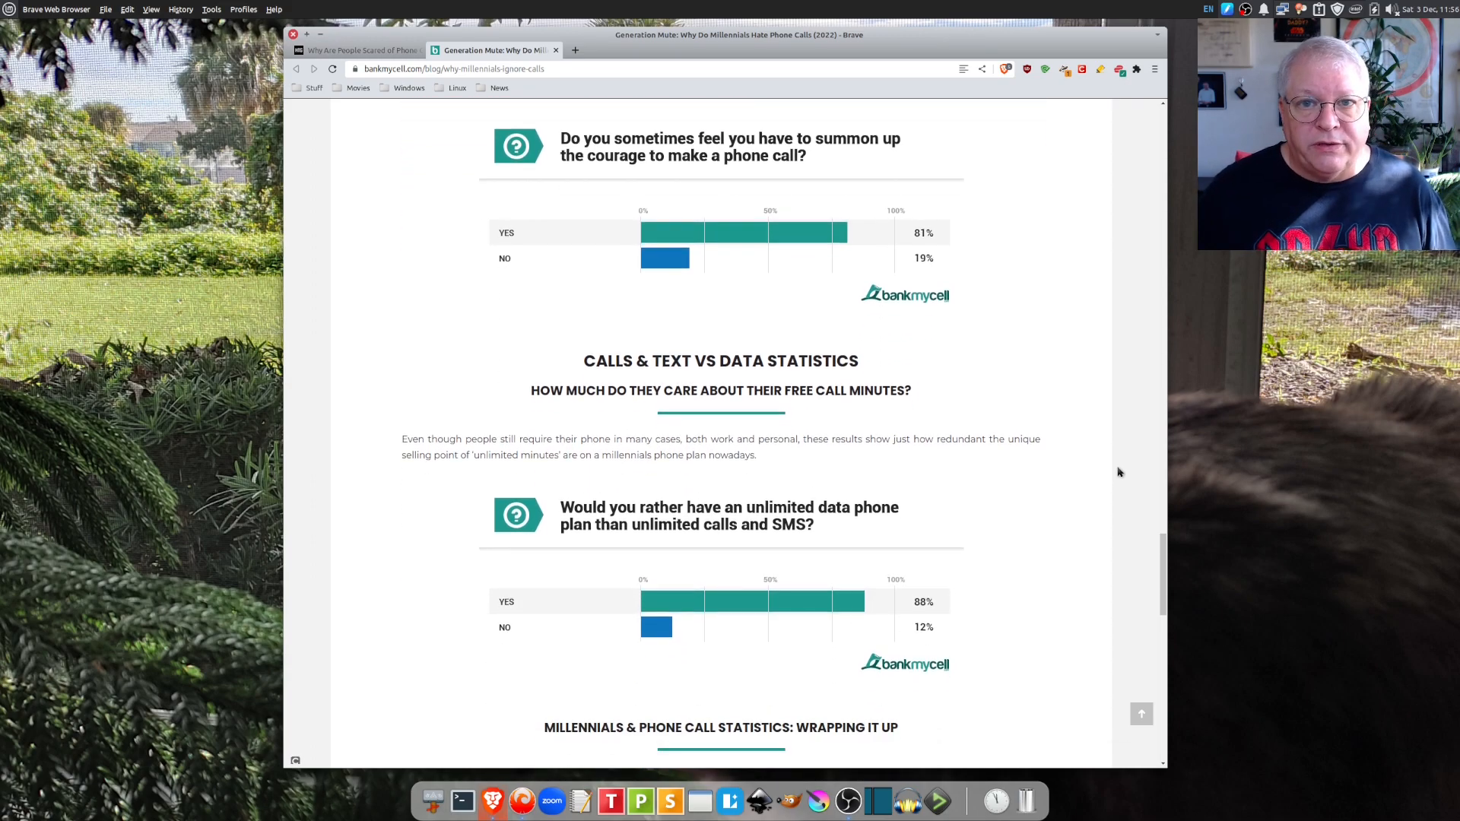
scroll("down", 3)
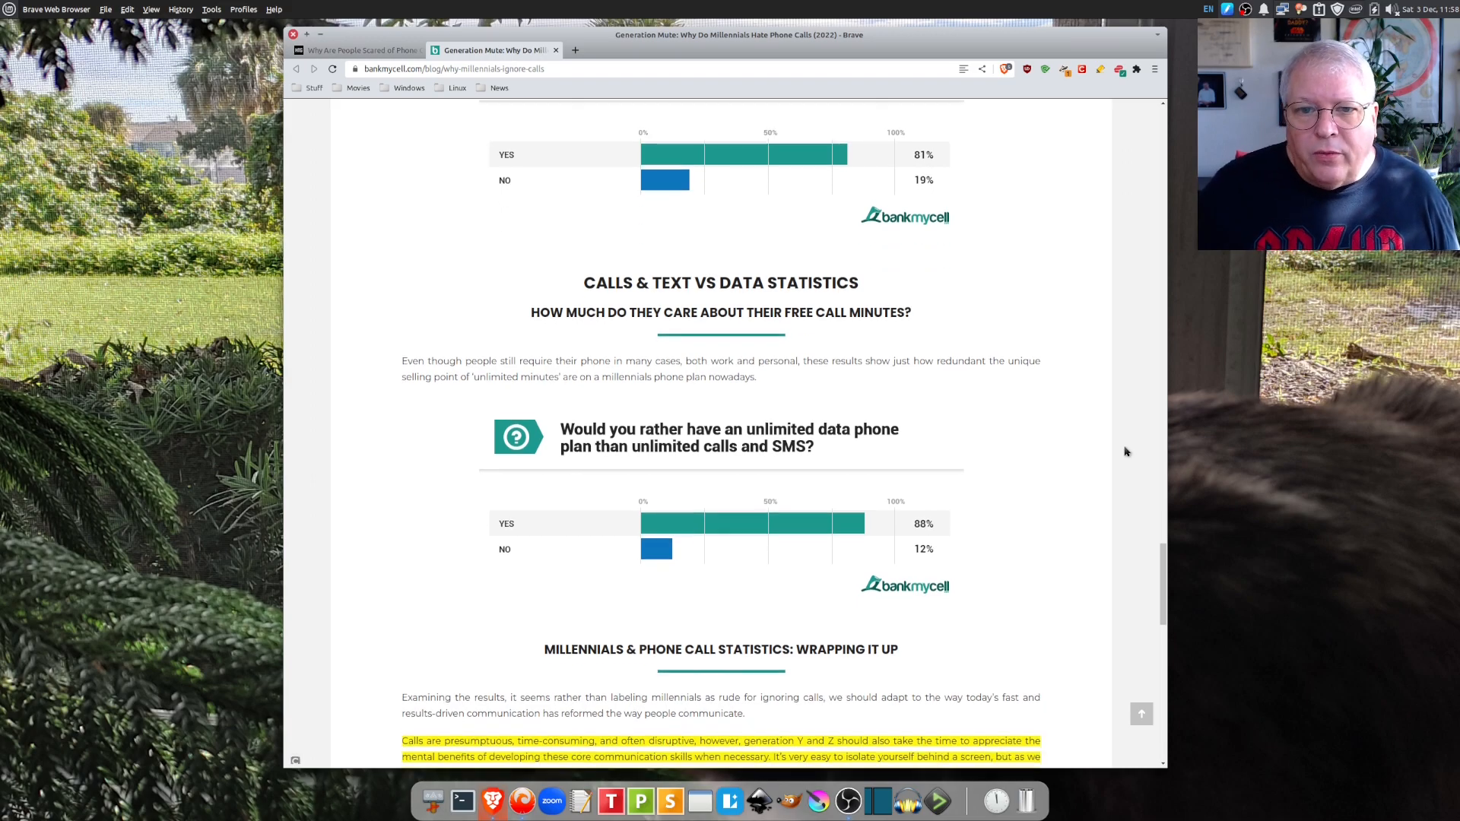
scroll("down", 3)
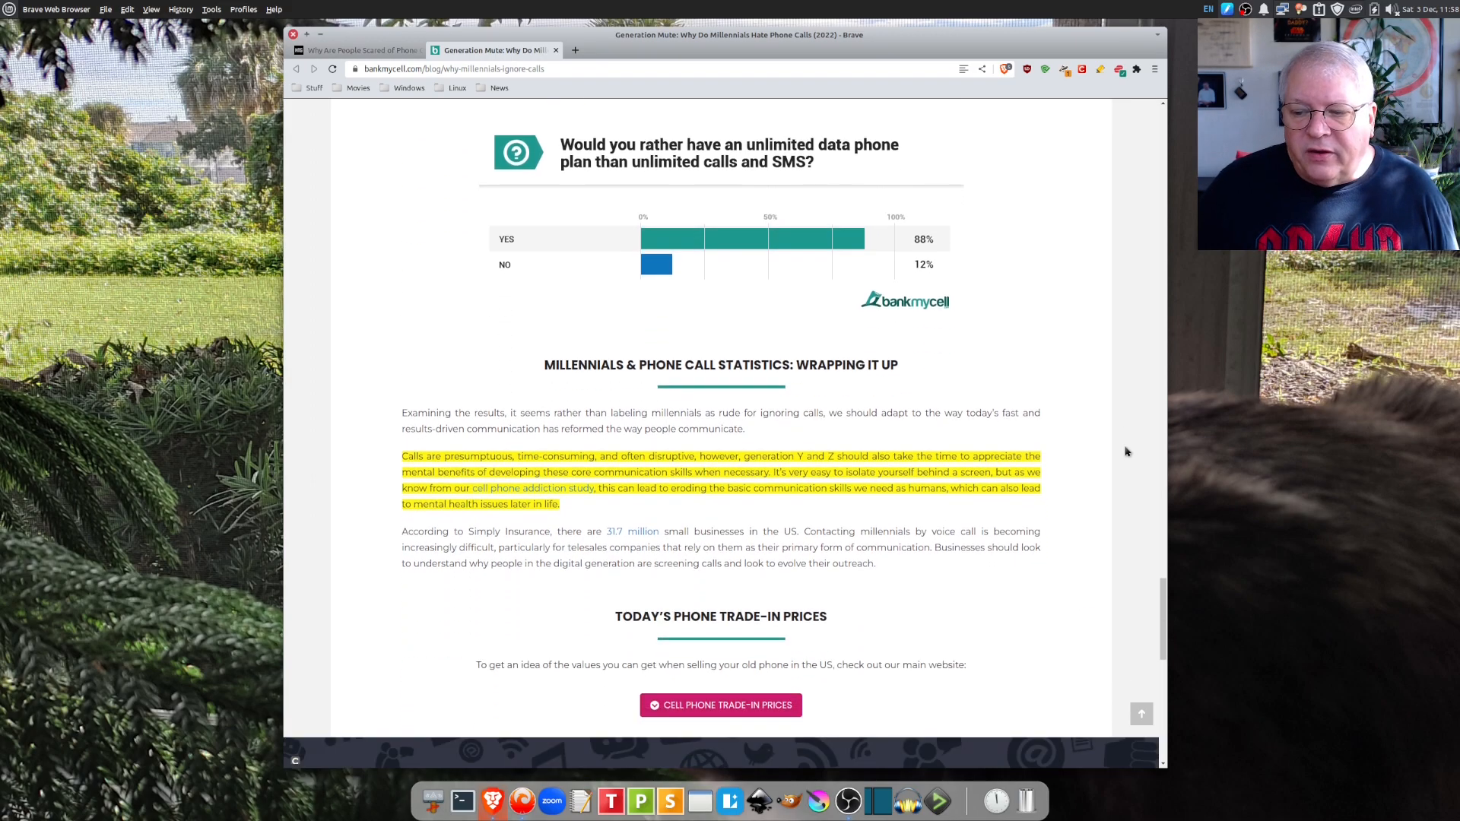
scroll("down", 3)
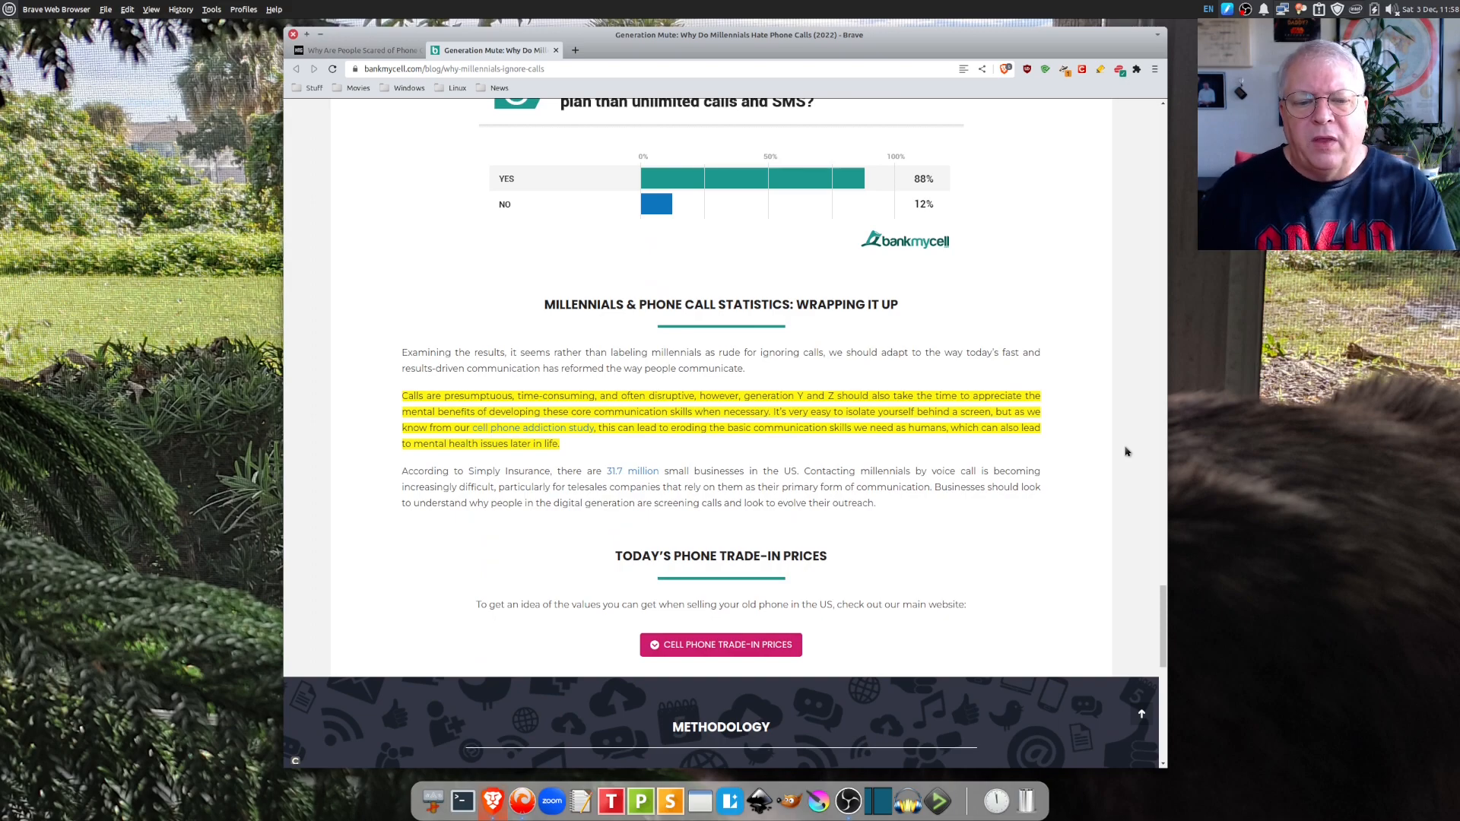